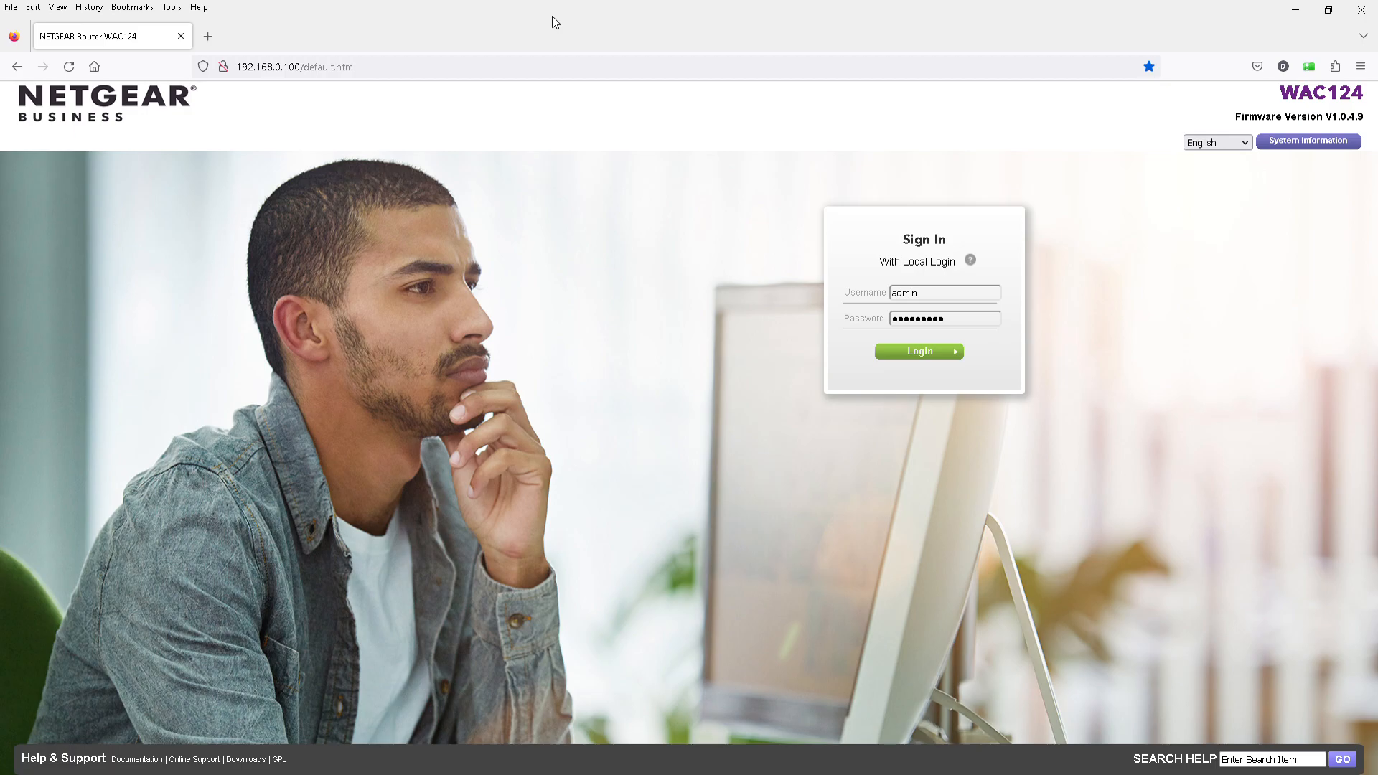
mouse_move(687, 32)
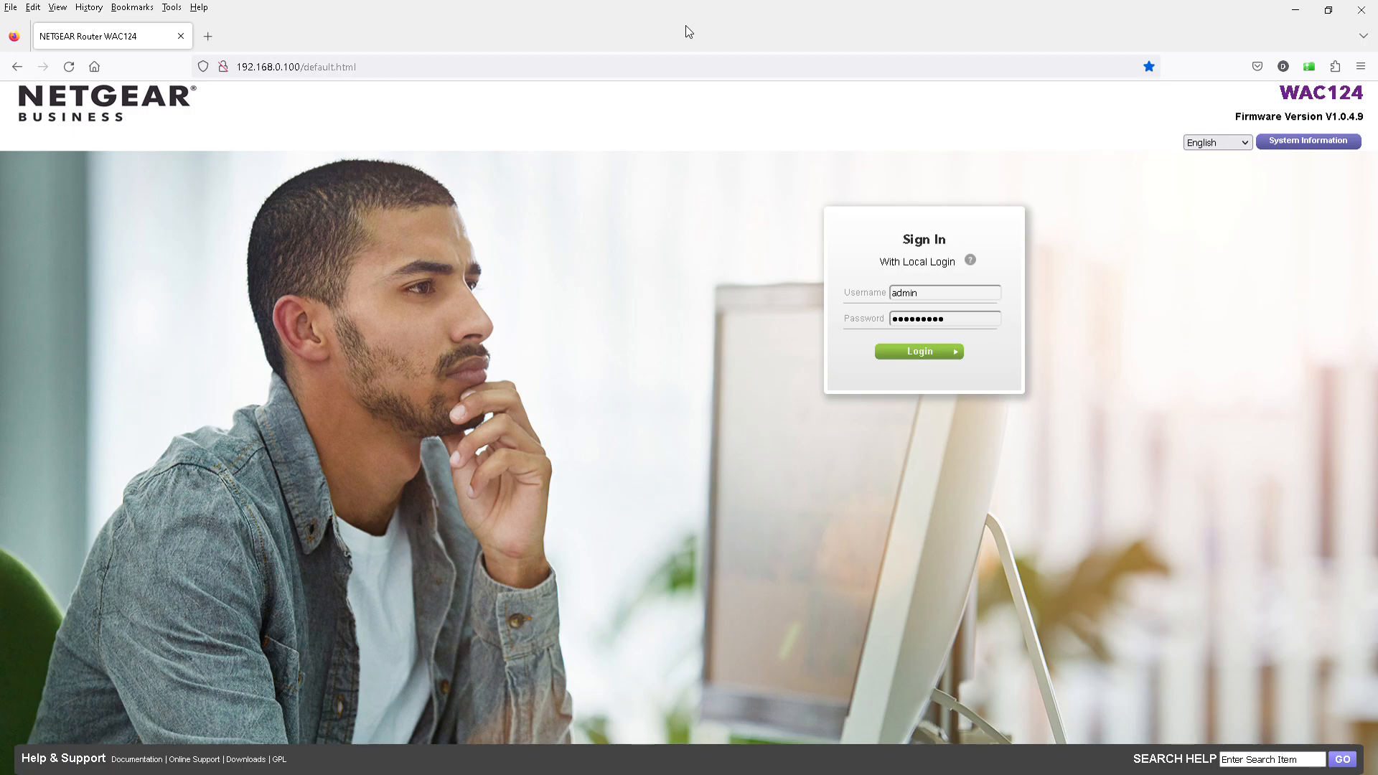
mouse_move(847, 404)
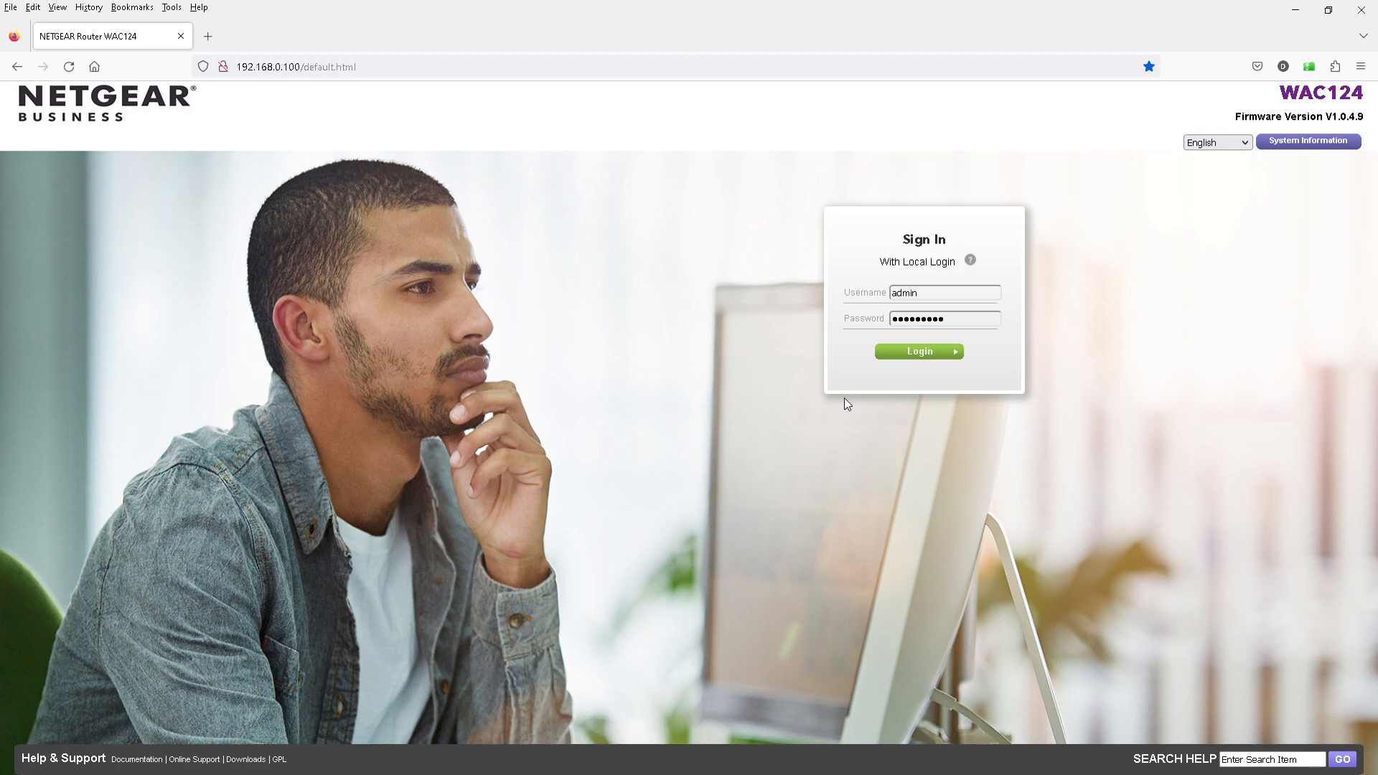
- Log in to the WAC124 admin pages and land on the BASIC Home dashboard
left_click(917, 350)
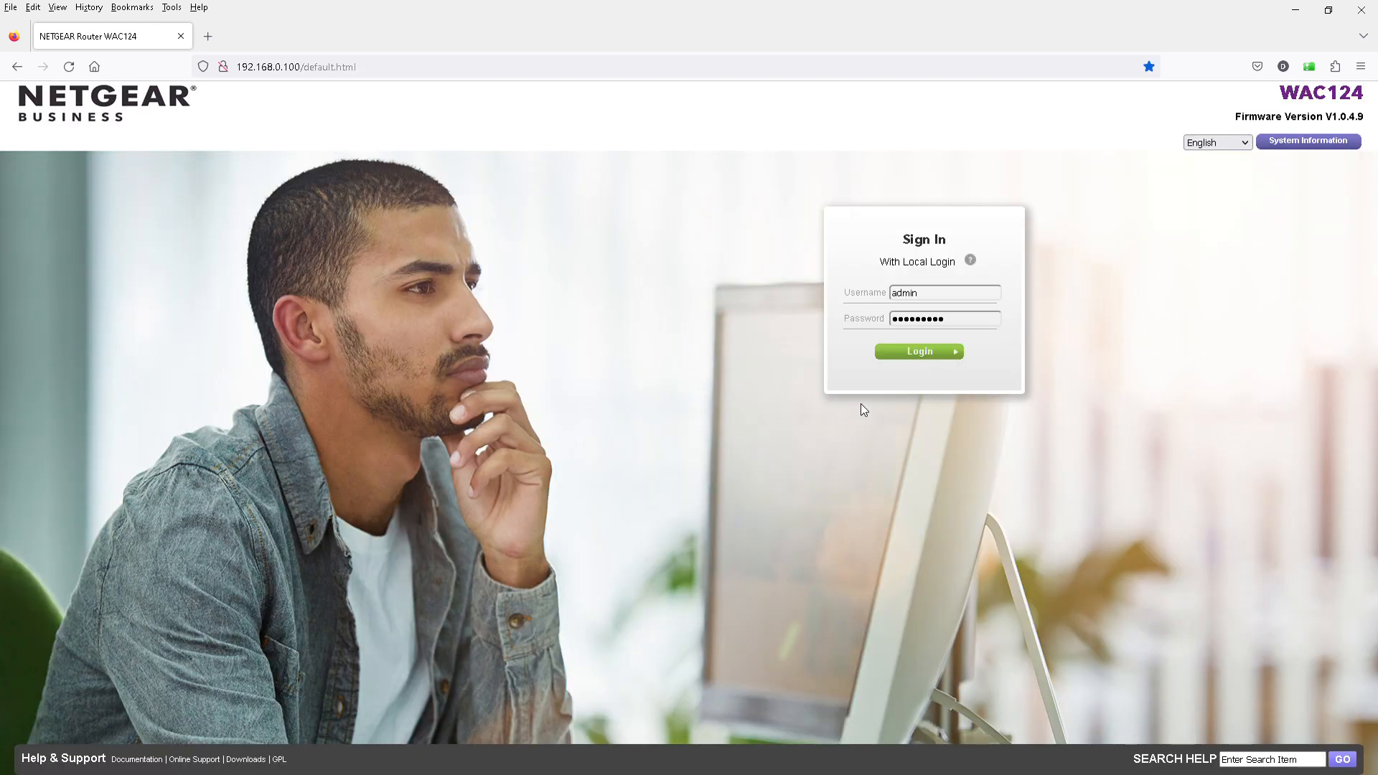
left_click(918, 350)
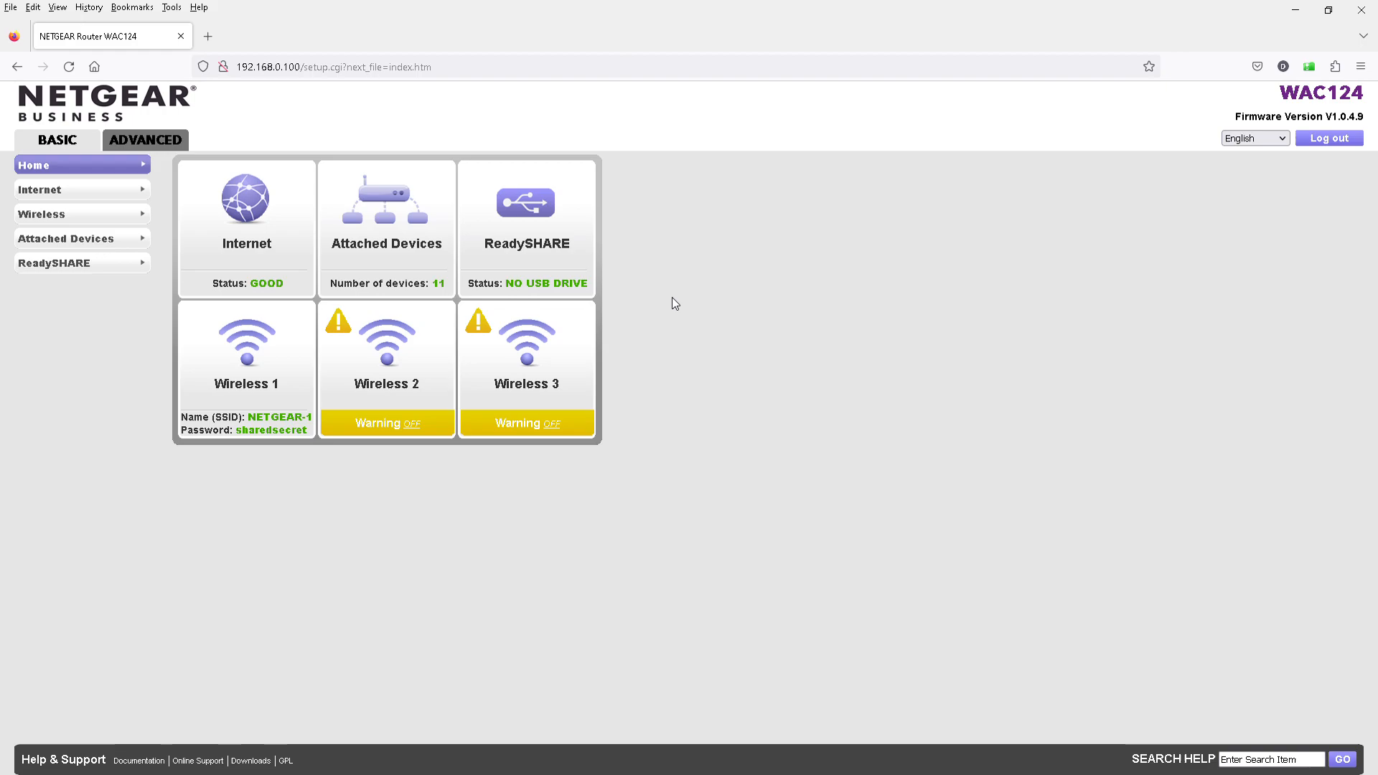
mouse_move(842, 271)
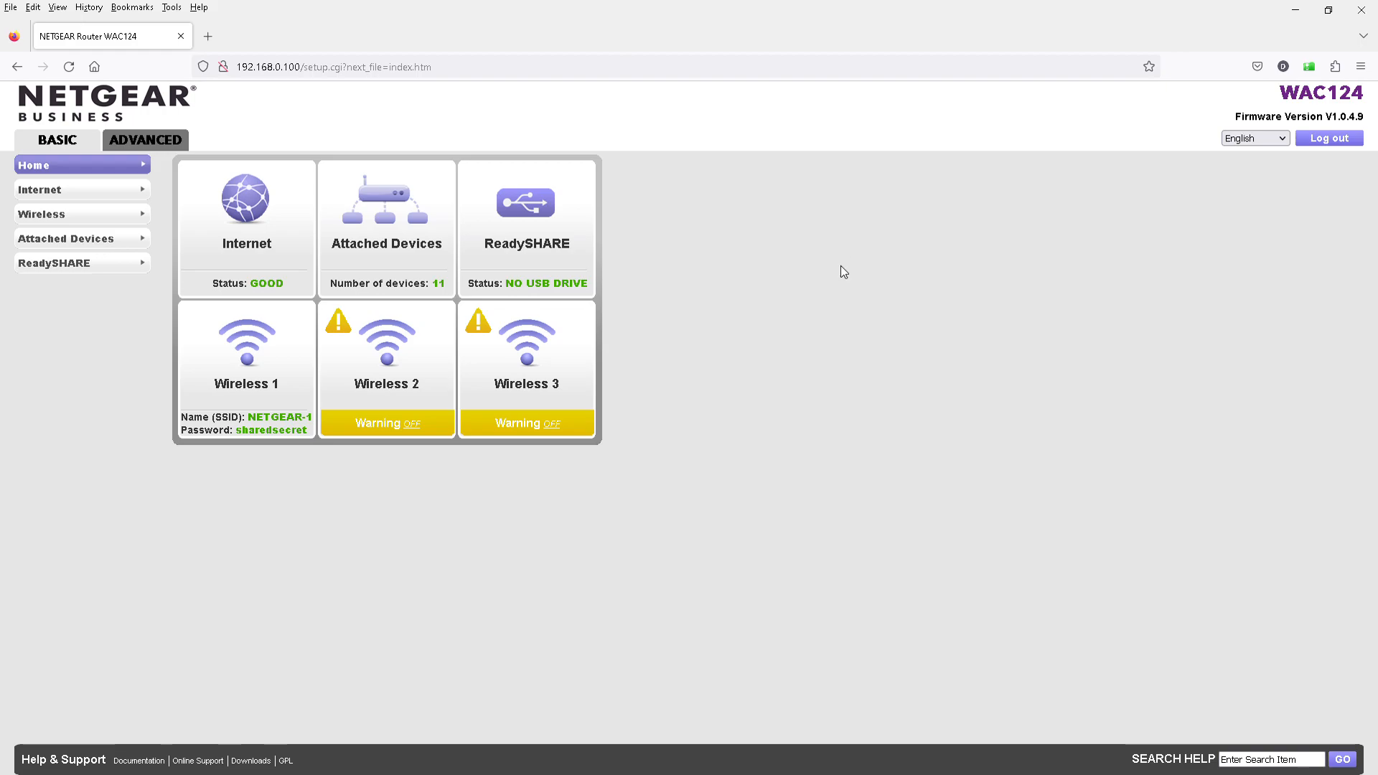
mouse_move(386, 230)
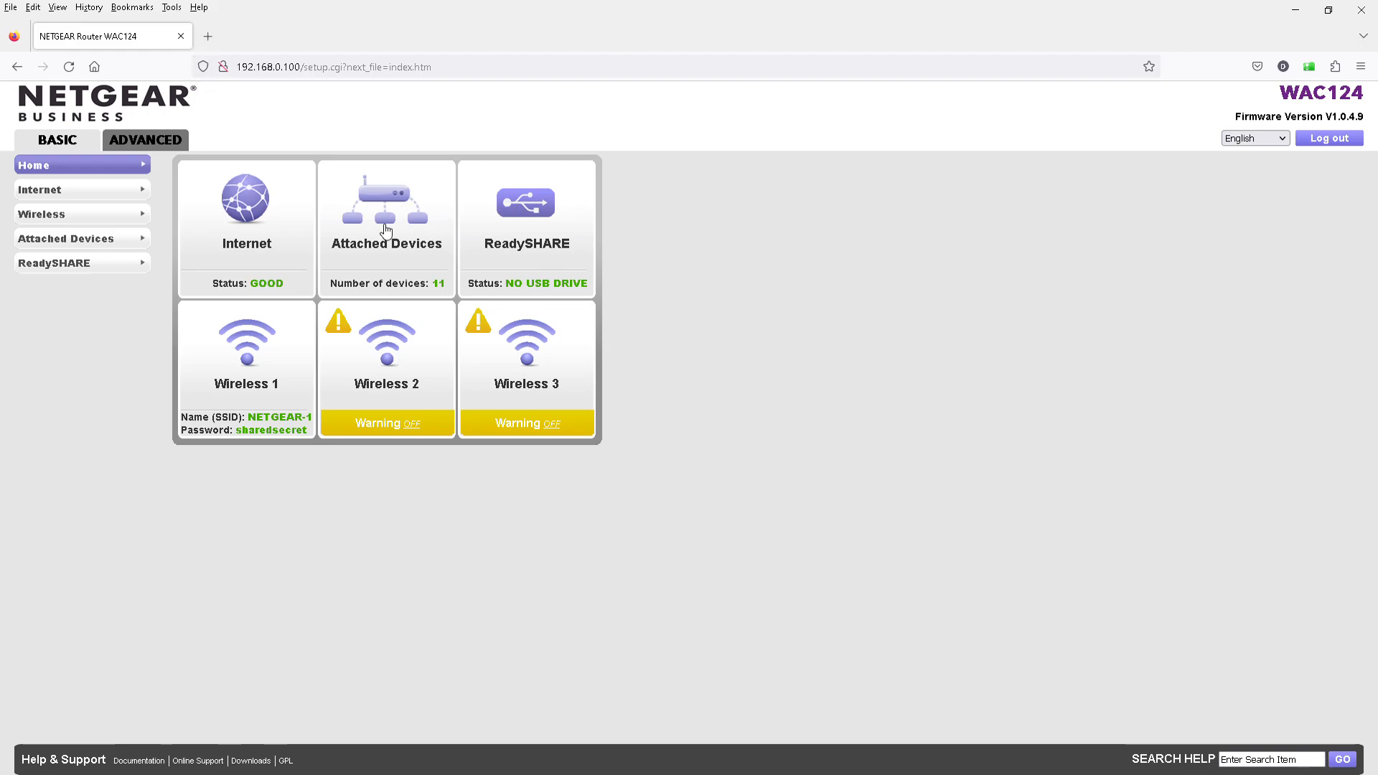
- Show the Attached Devices list from the Home dashboard tile
left_click(384, 229)
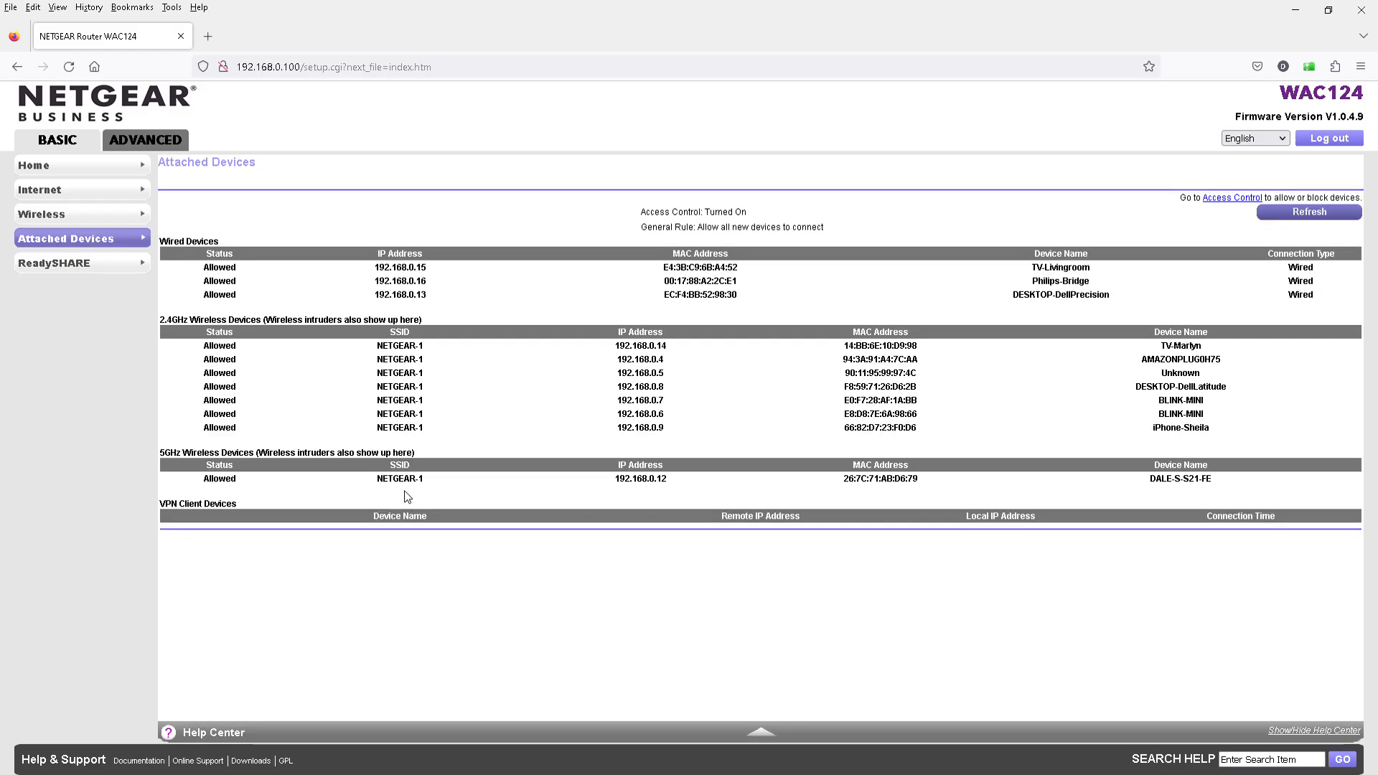
mouse_move(1185, 388)
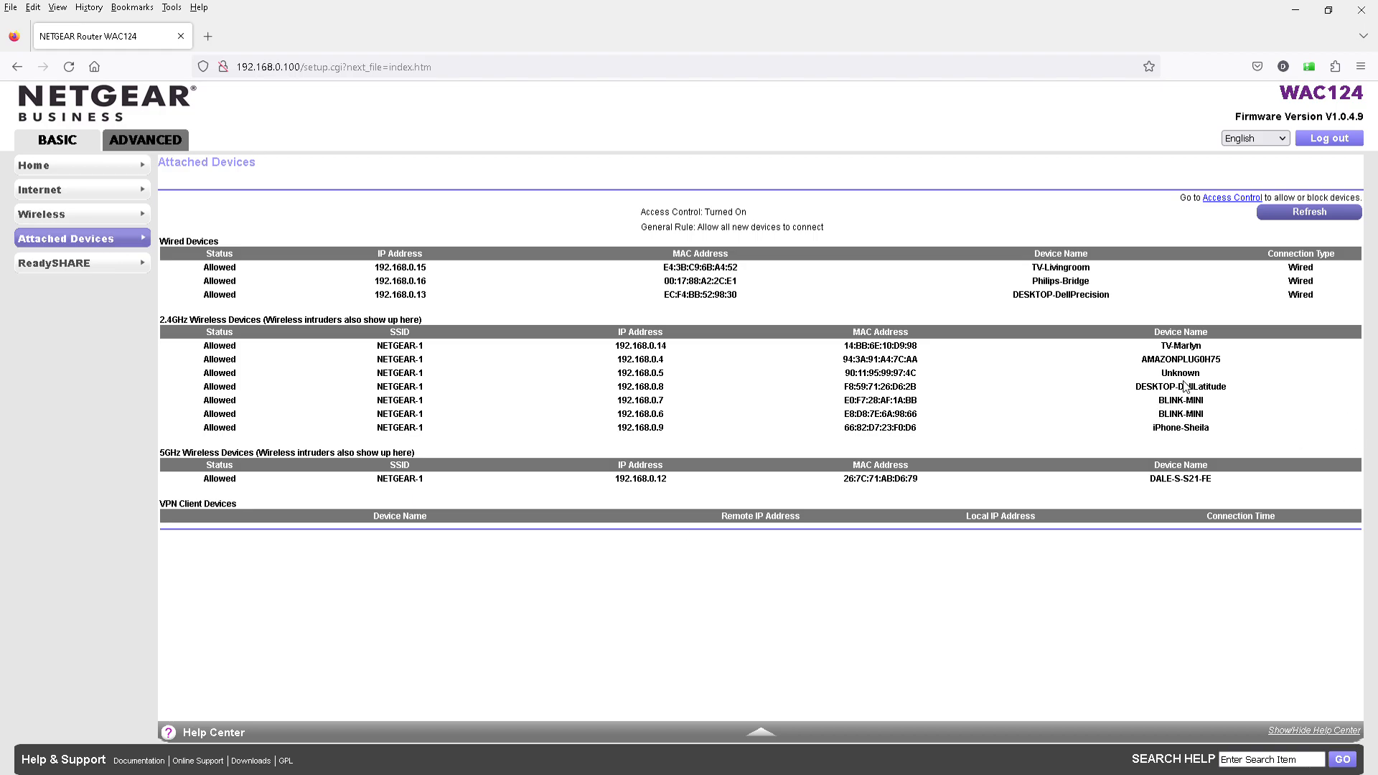
mouse_move(1168, 385)
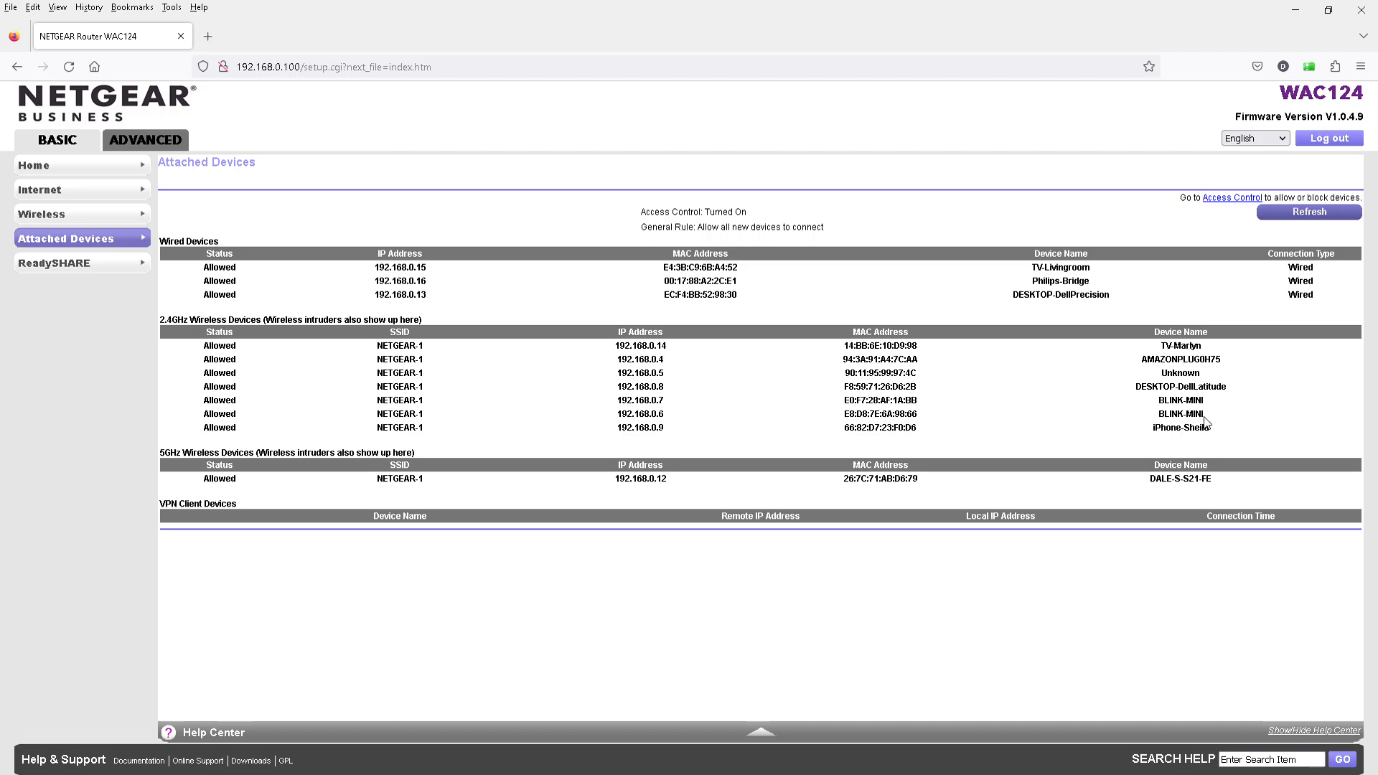
mouse_move(1158, 405)
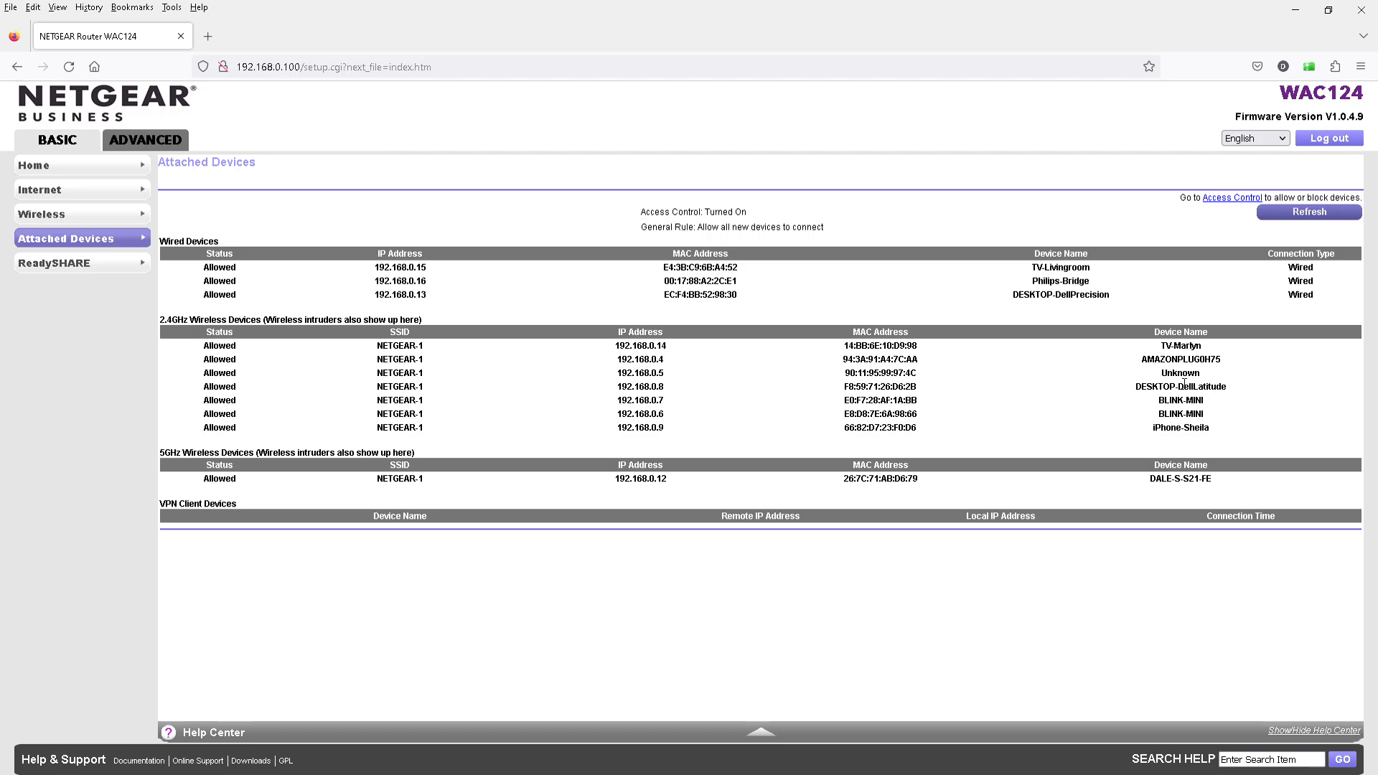
mouse_move(1139, 382)
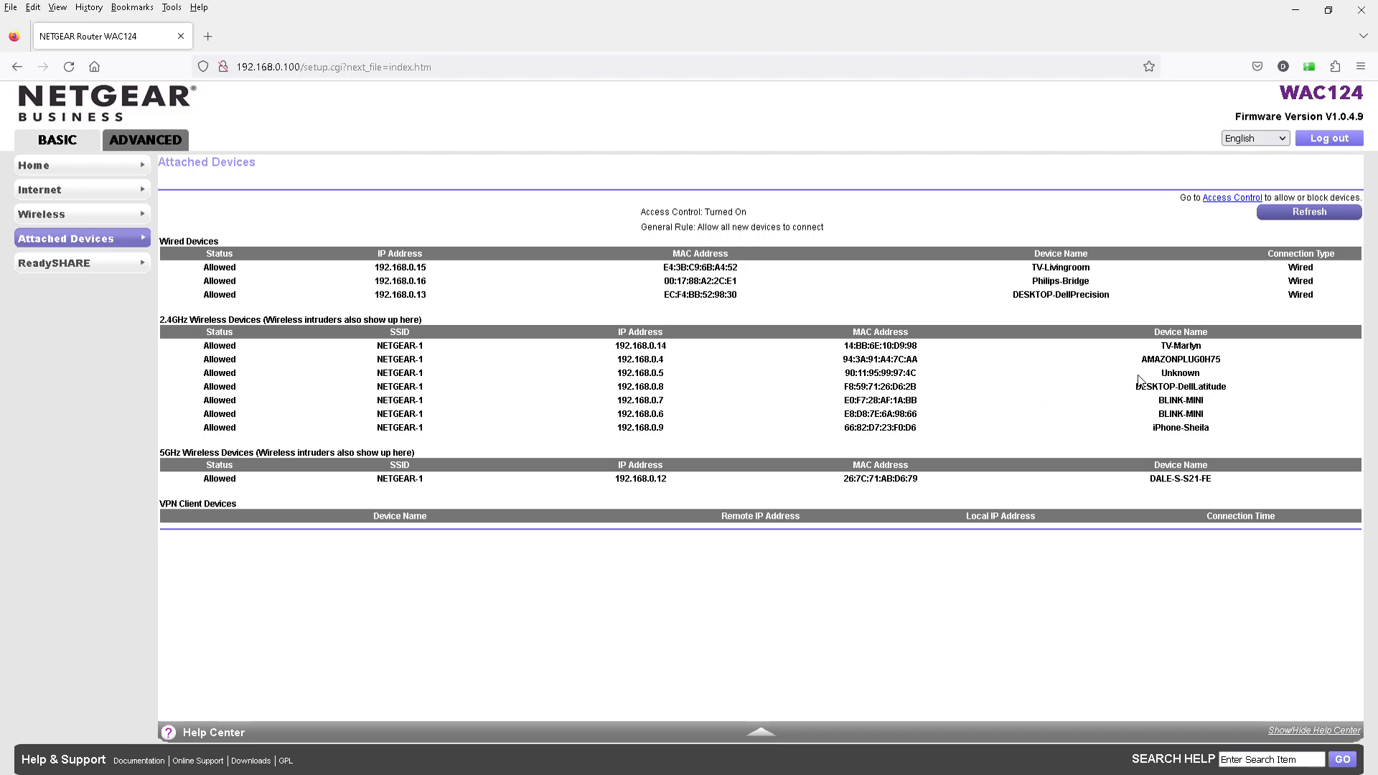
mouse_move(1181, 379)
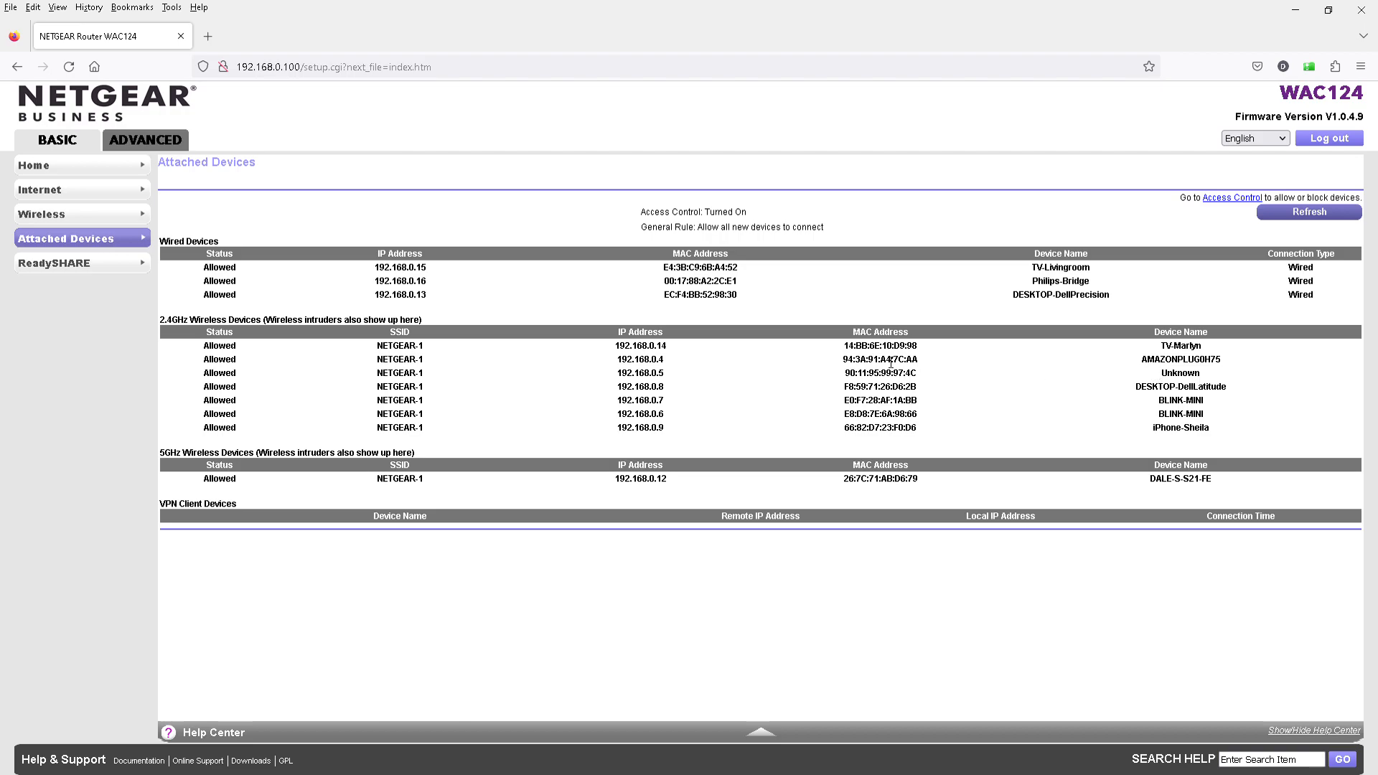
mouse_move(923, 377)
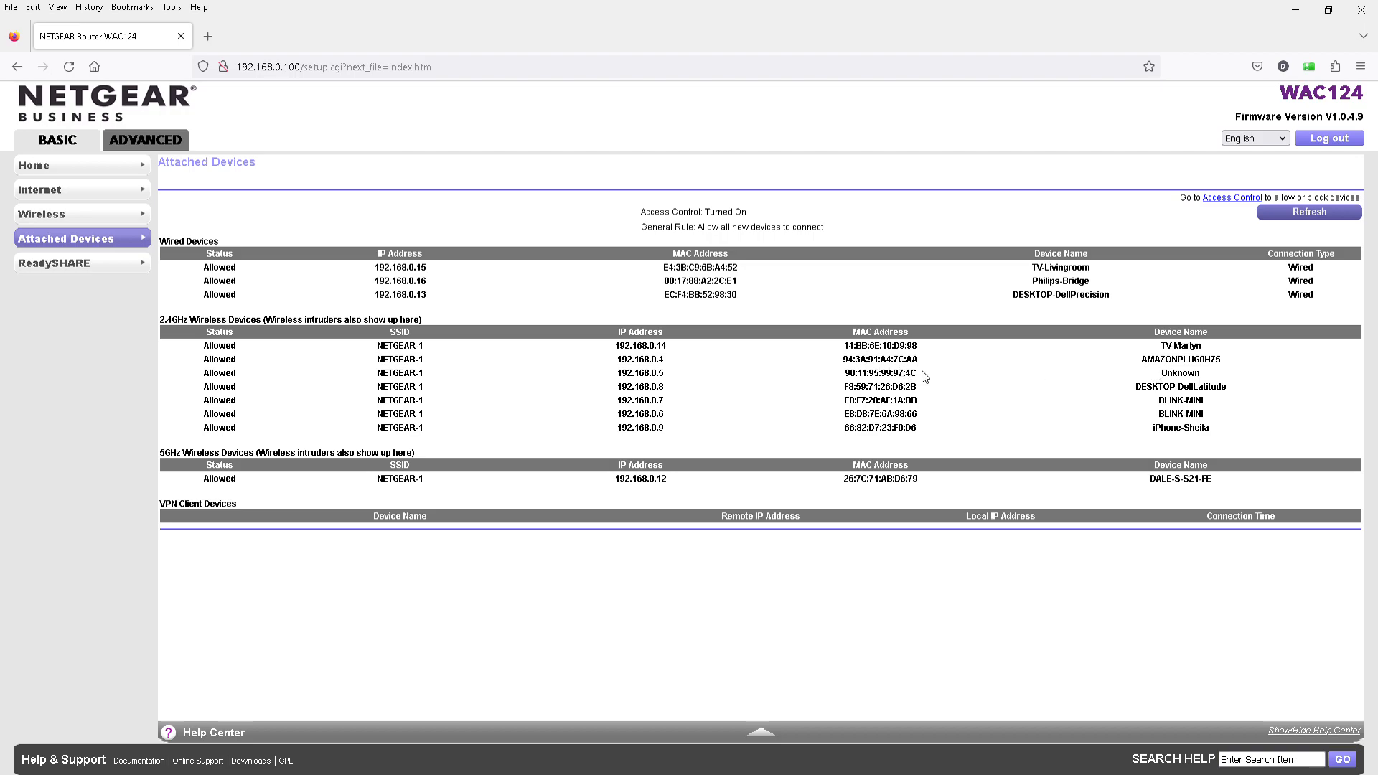
mouse_move(920, 394)
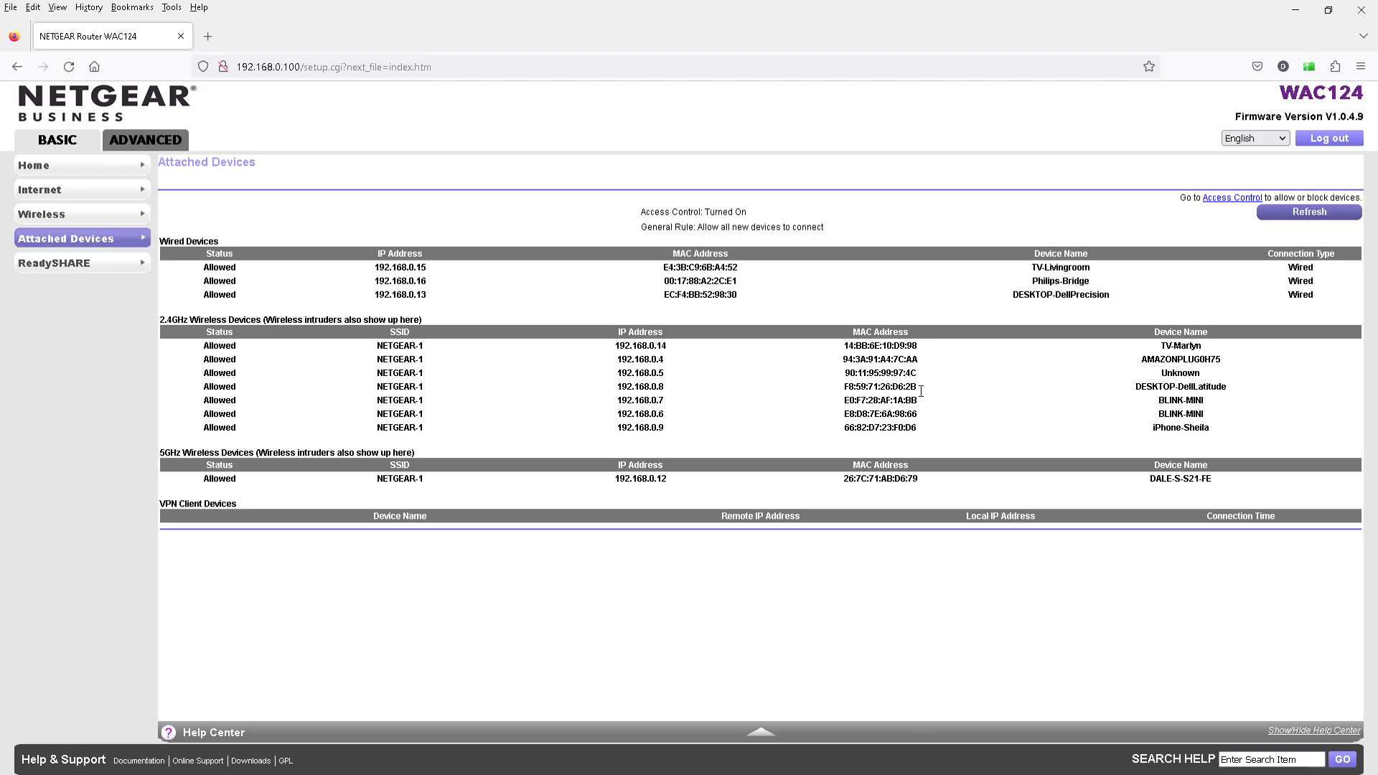
mouse_move(902, 577)
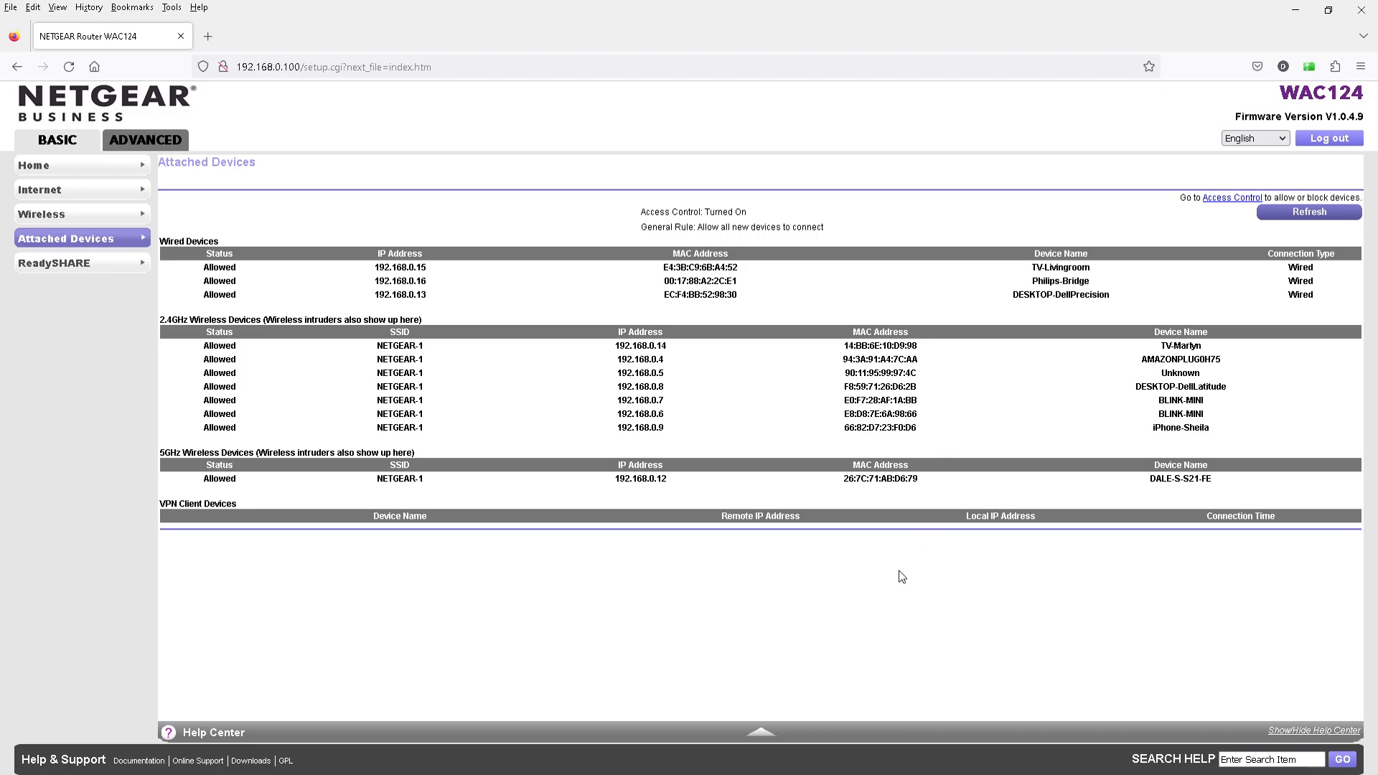
mouse_move(92, 342)
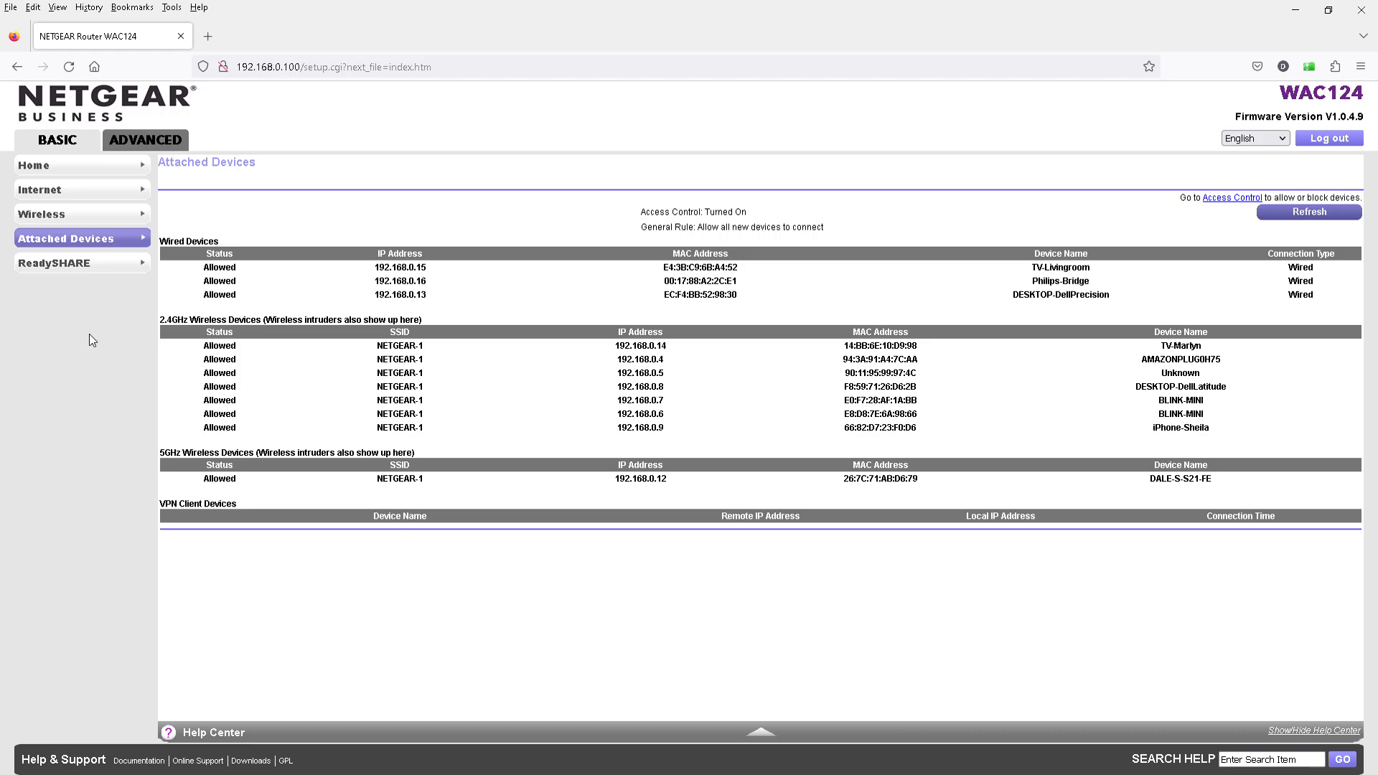
- Switch to the ADVANCED pages and expand the Setup section in the sidebar
left_click(145, 139)
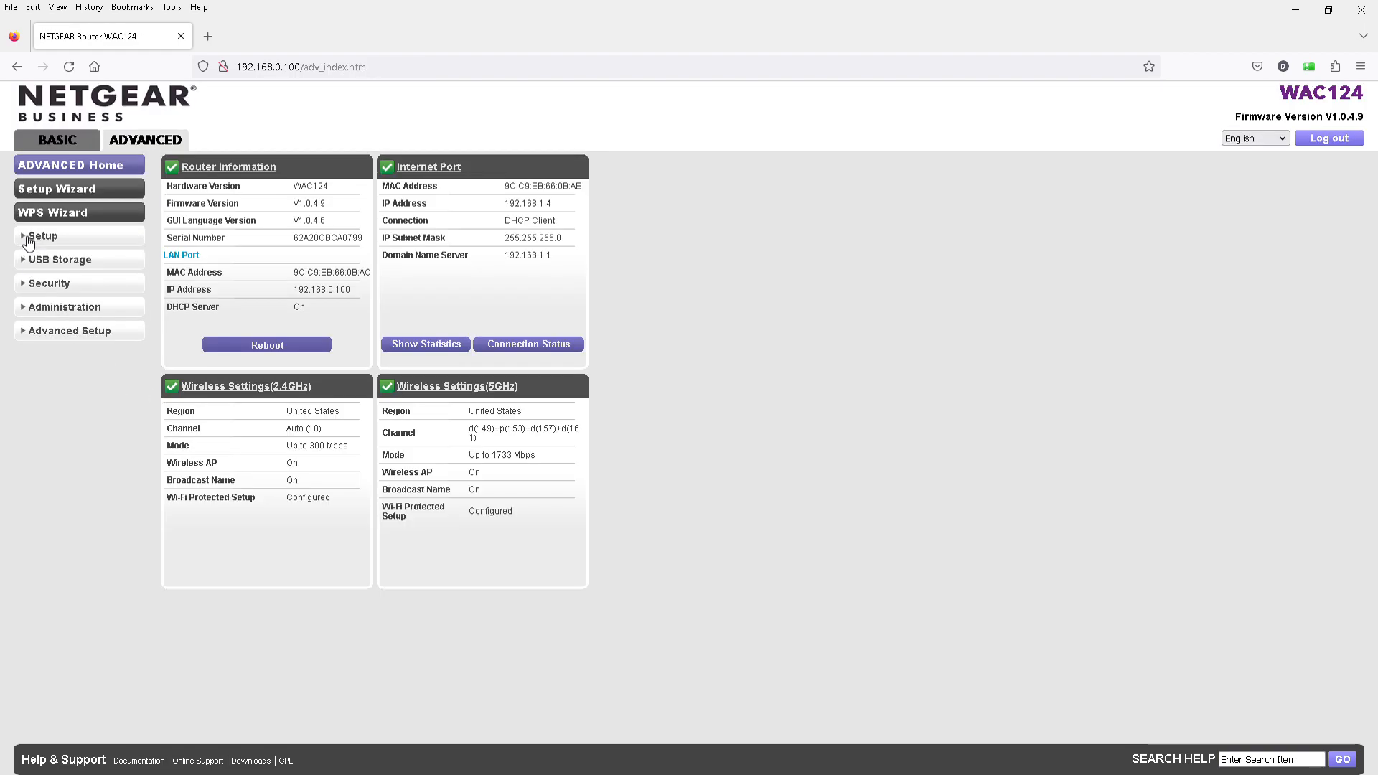
left_click(43, 236)
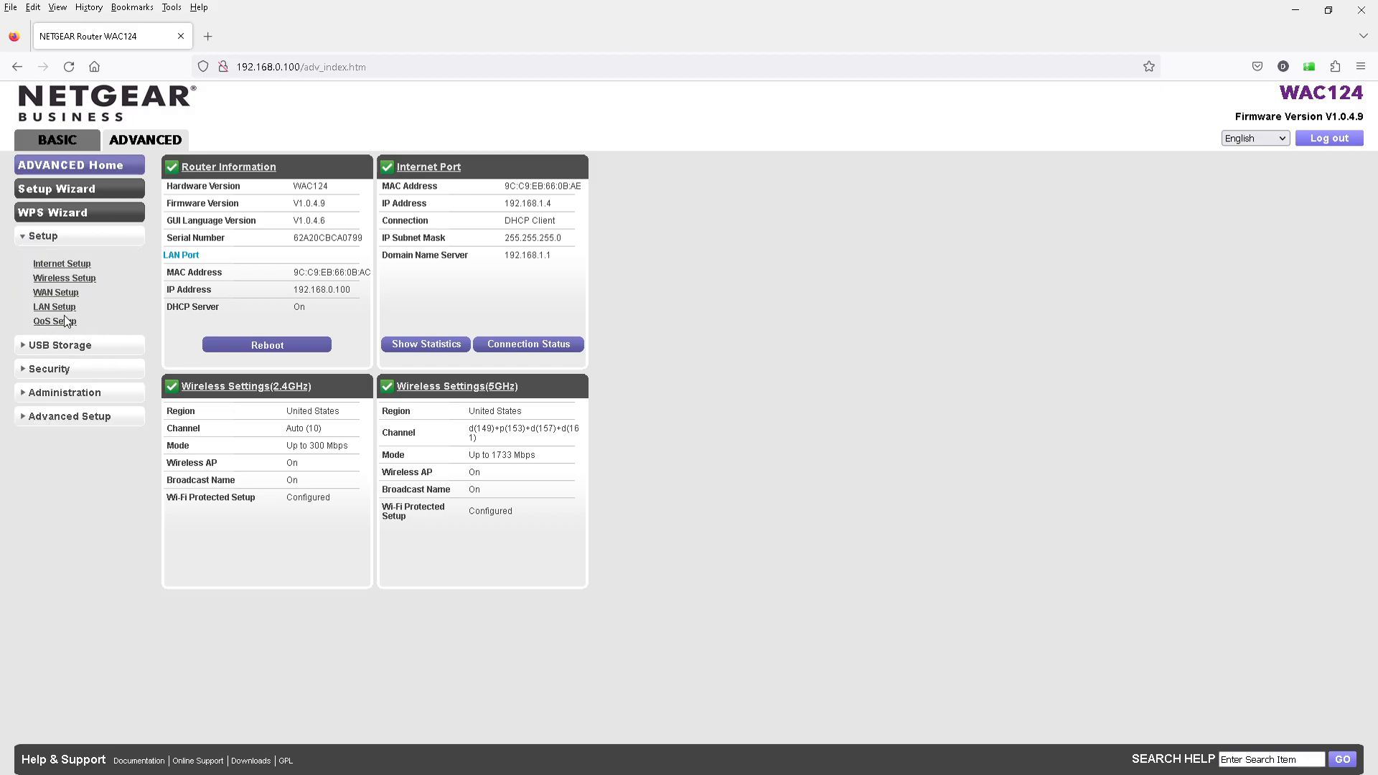
mouse_move(64, 323)
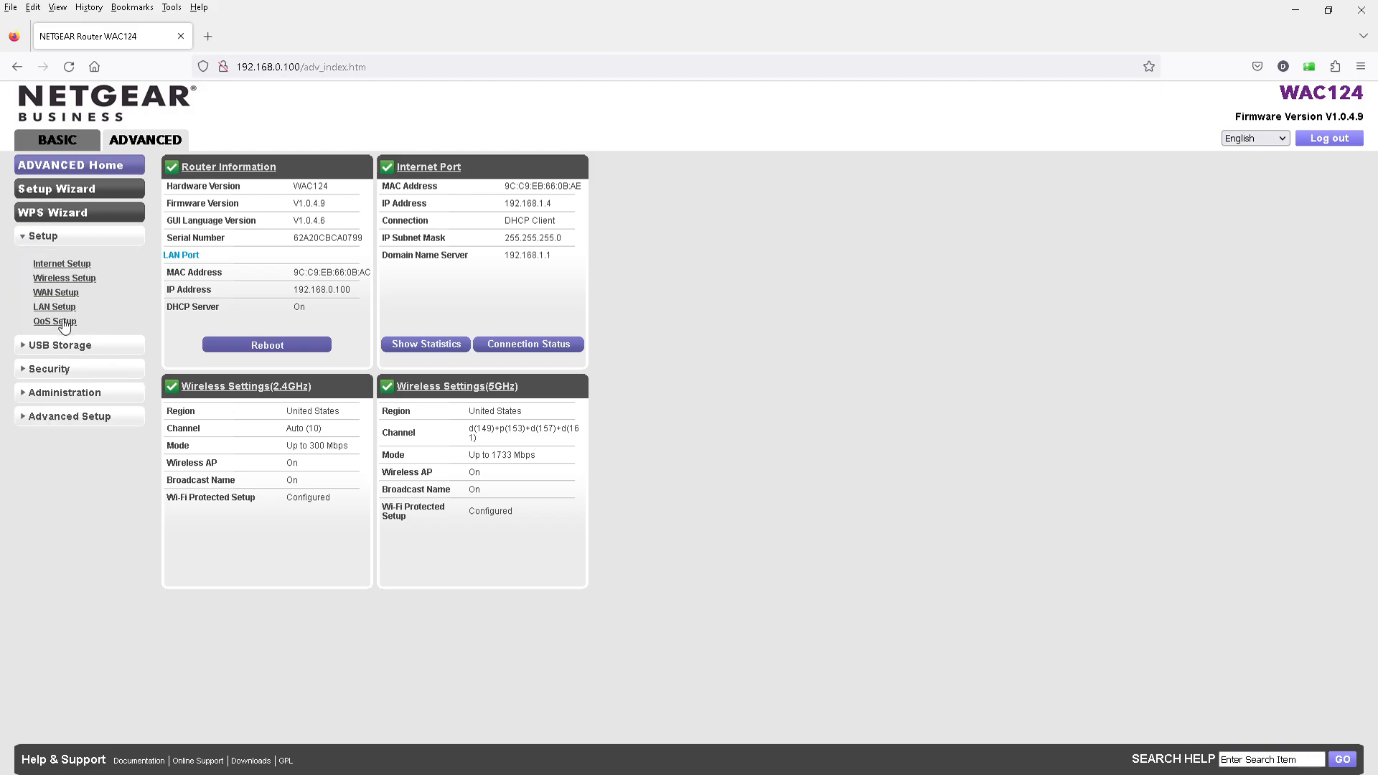
- Go to the QoS Setup page under Setup
left_click(53, 324)
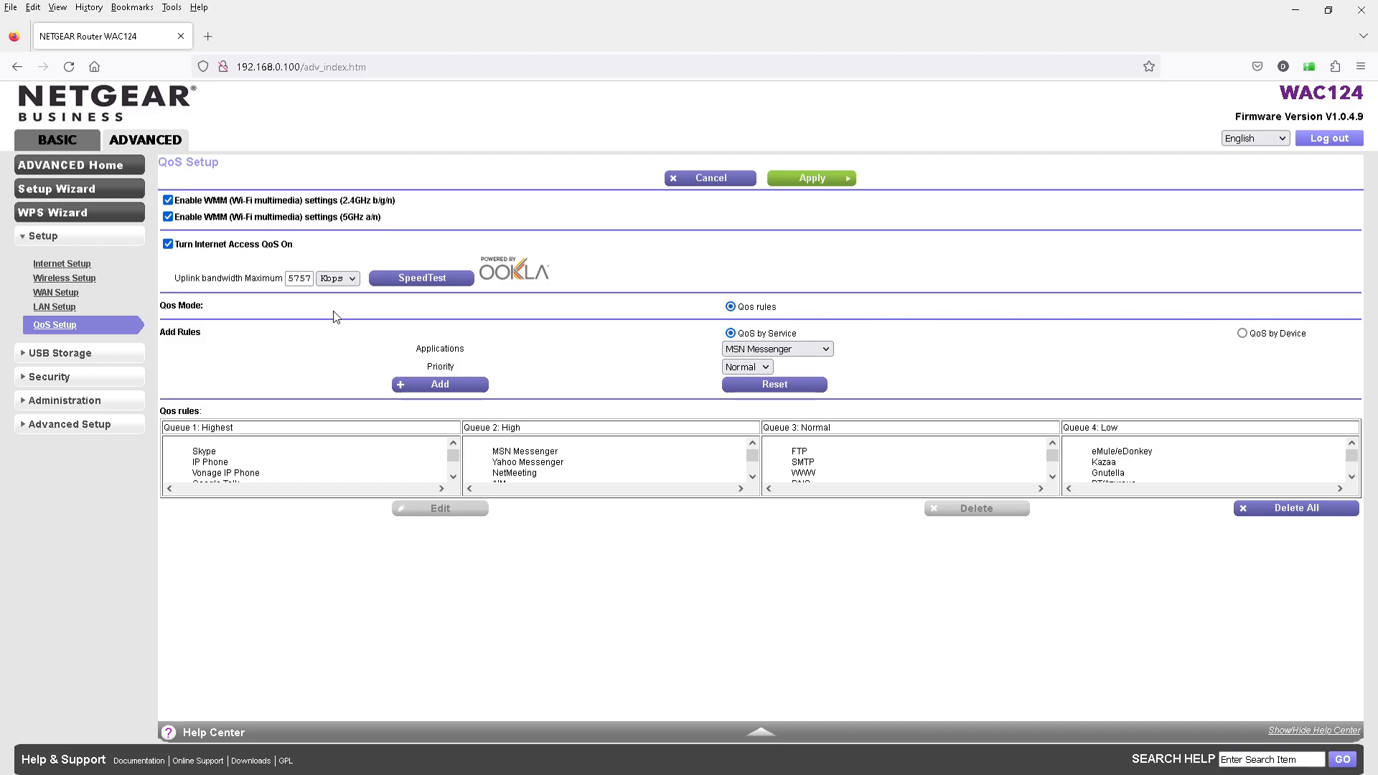
mouse_move(1191, 358)
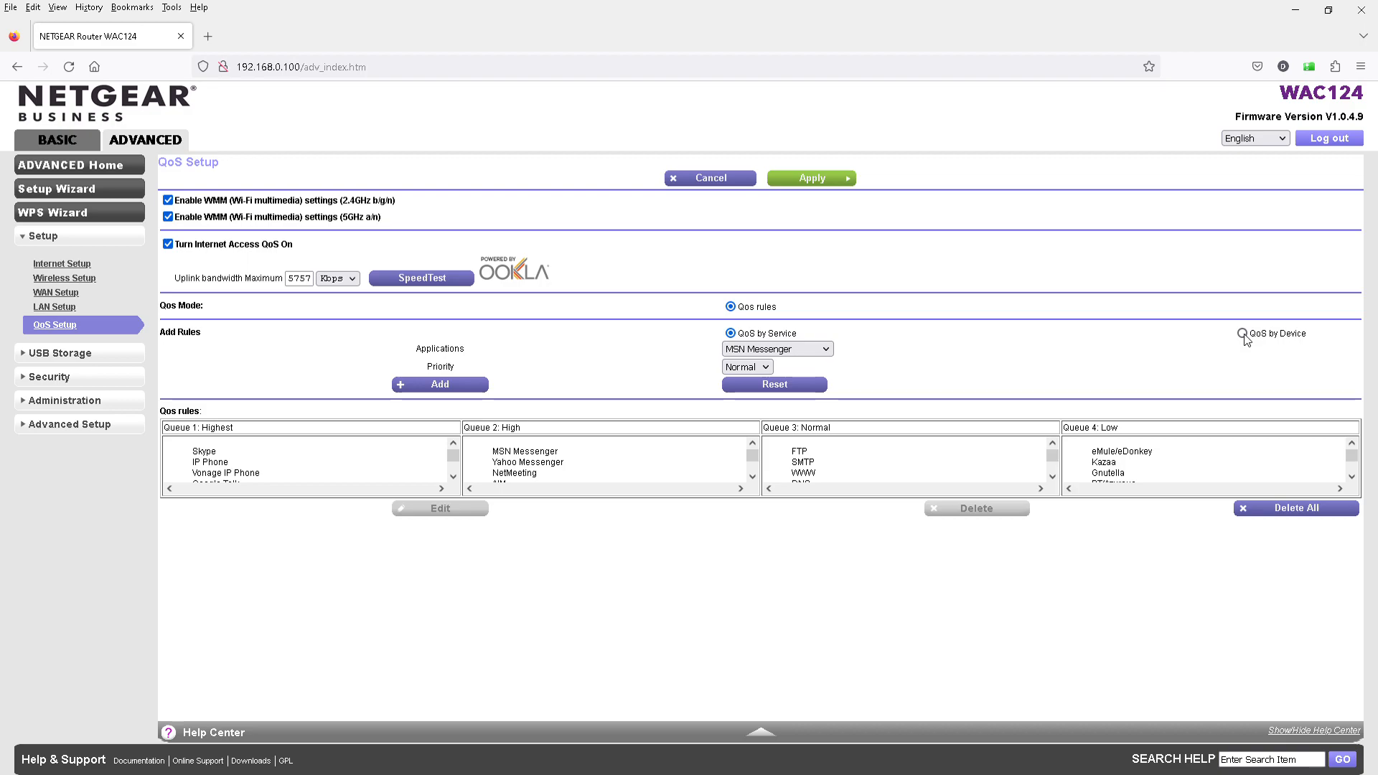
- Choose QoS by Device to list per-device priorities, UNKNOWN at Normal
left_click(1243, 333)
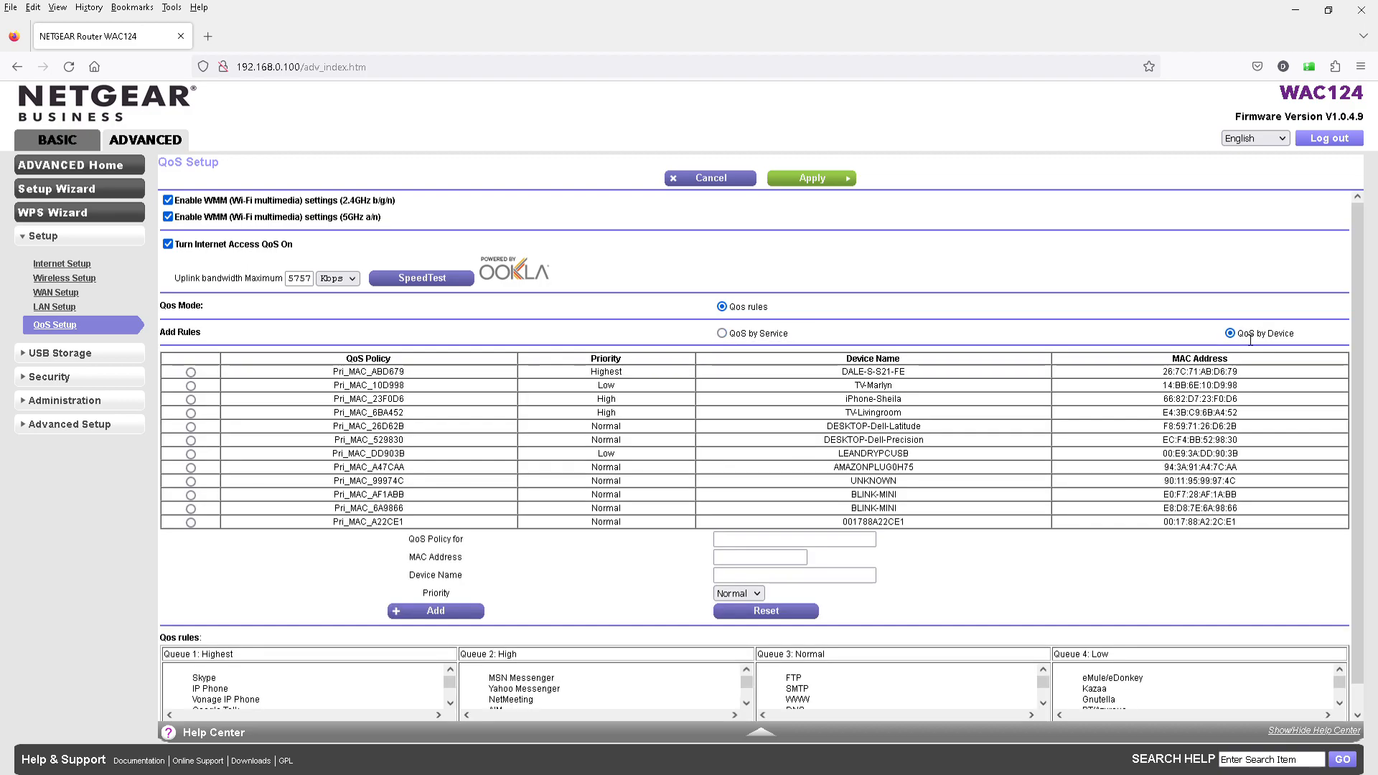
mouse_move(1190, 339)
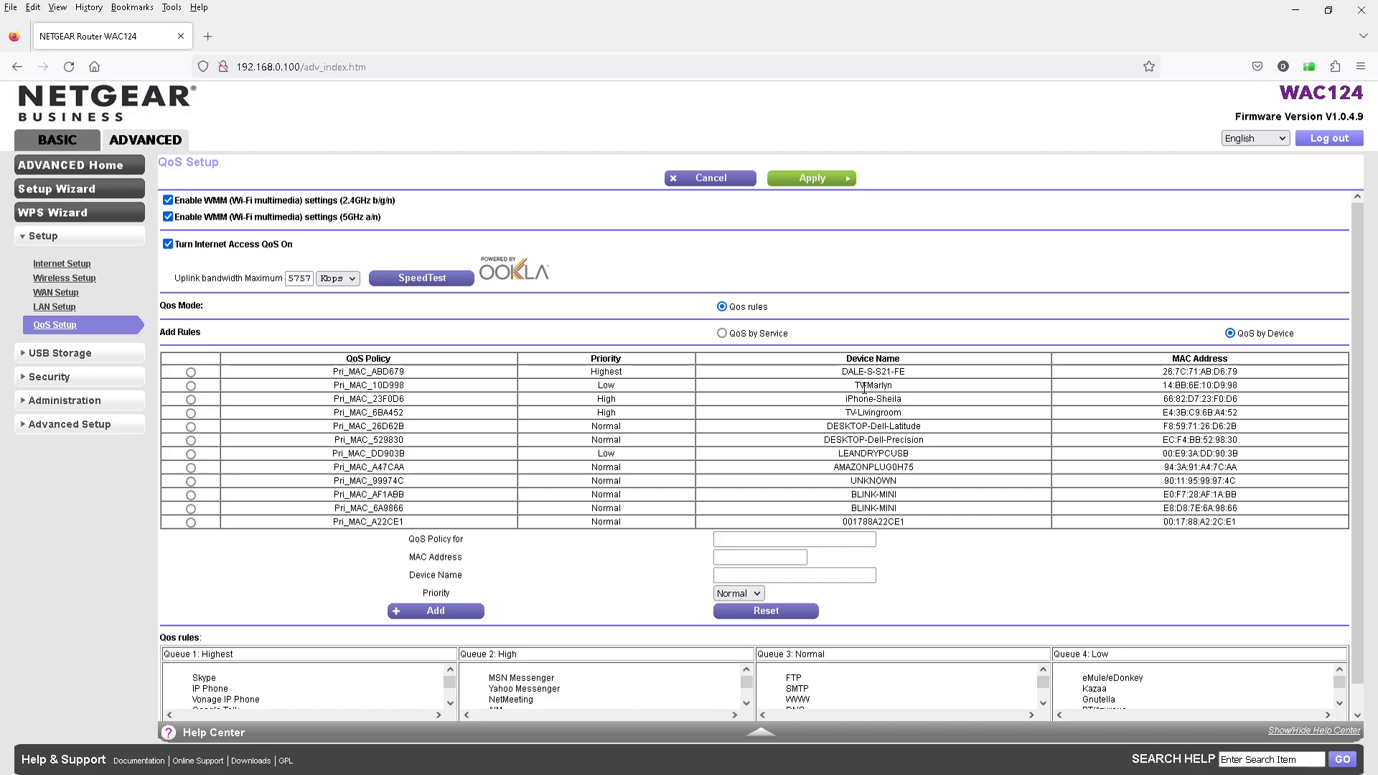
mouse_move(964, 456)
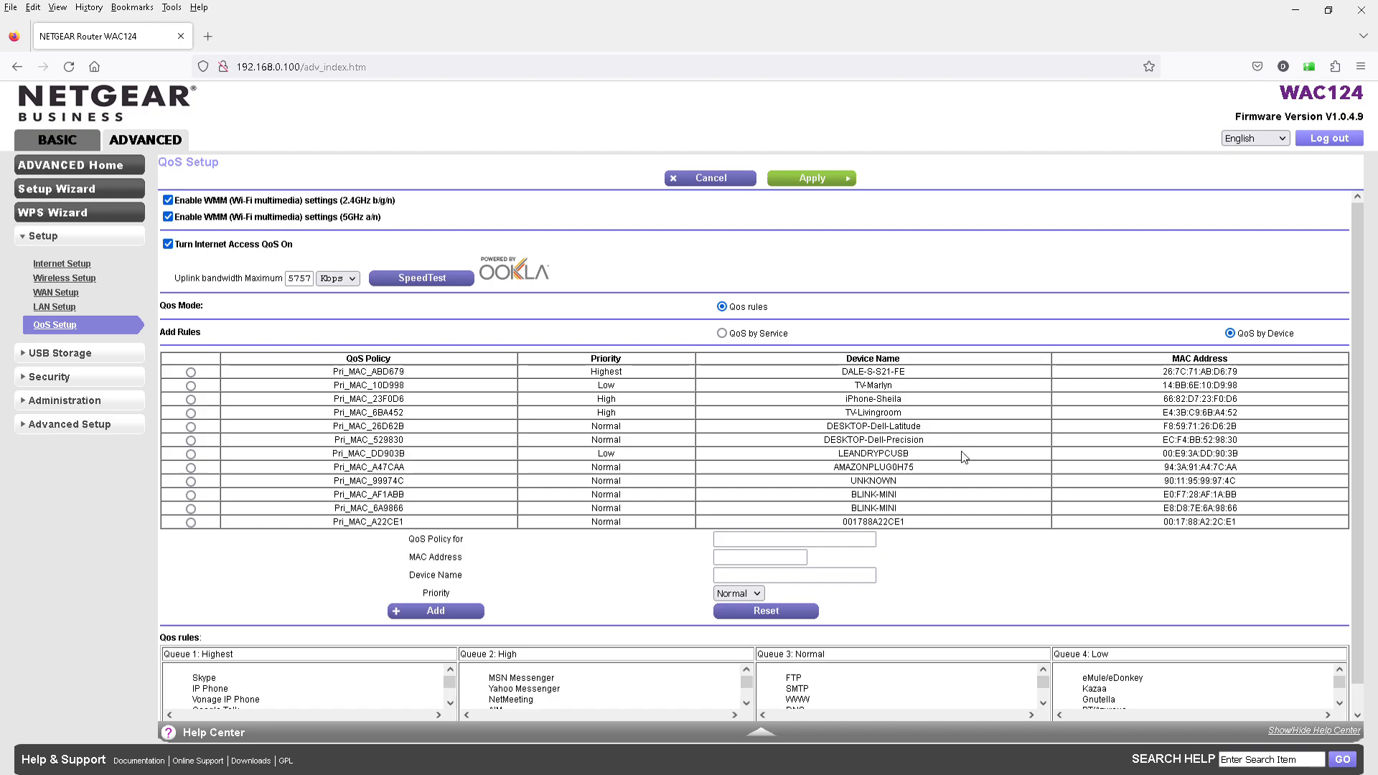
mouse_move(875, 466)
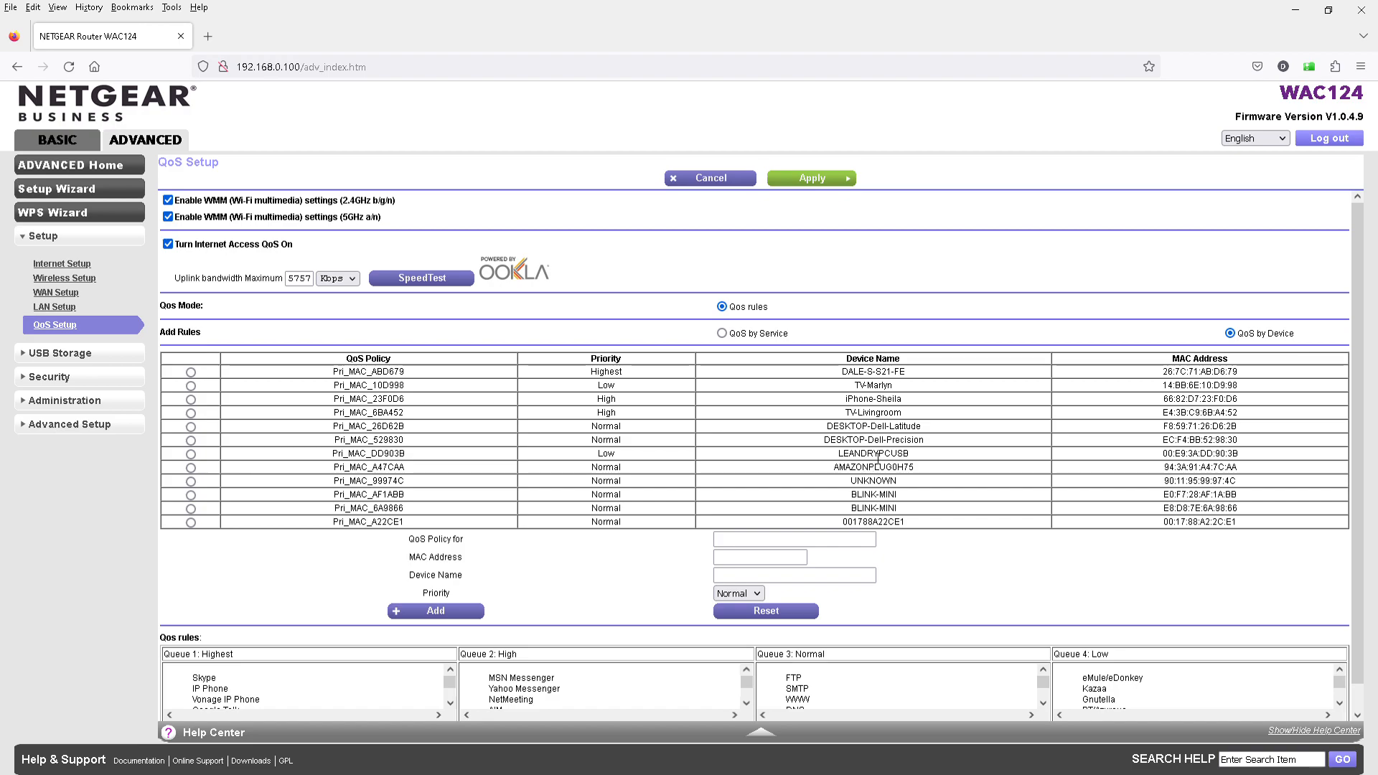
mouse_move(640, 464)
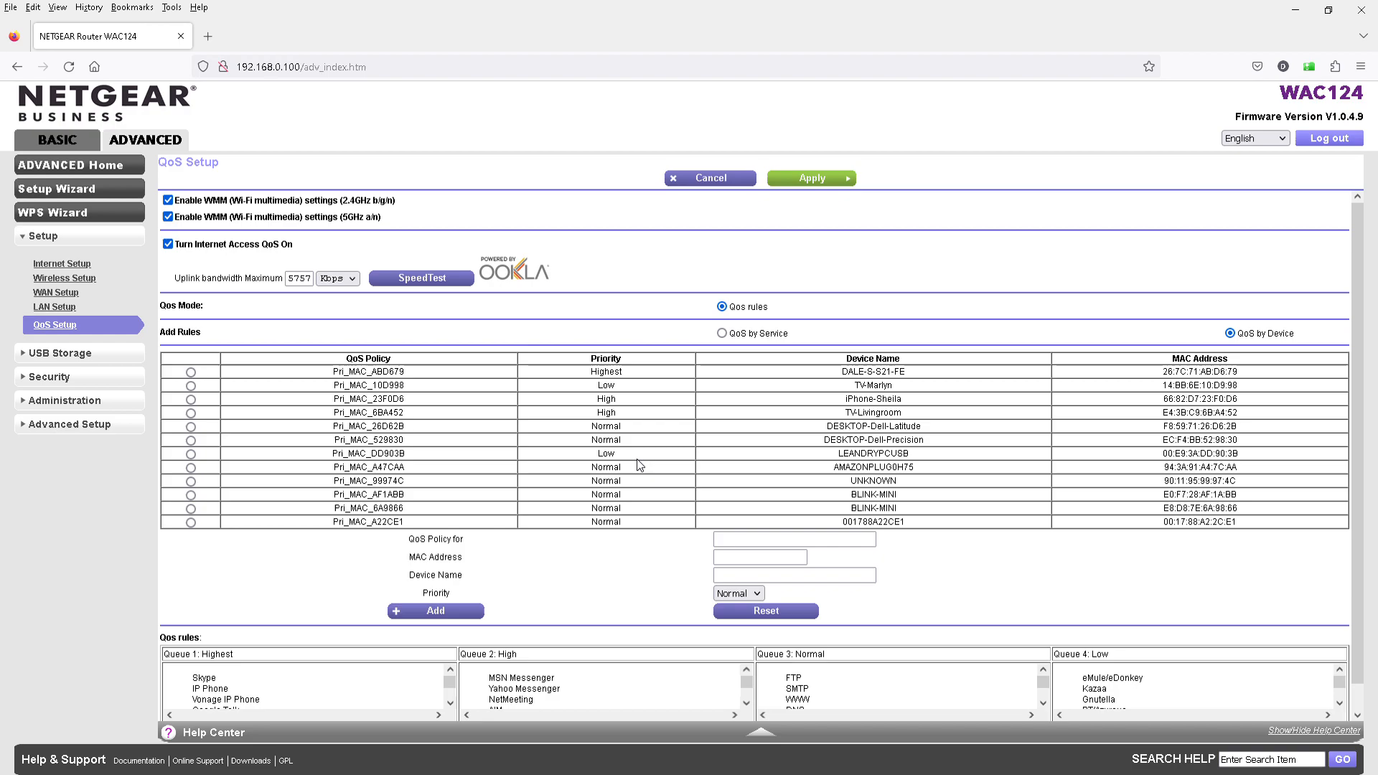
mouse_move(633, 464)
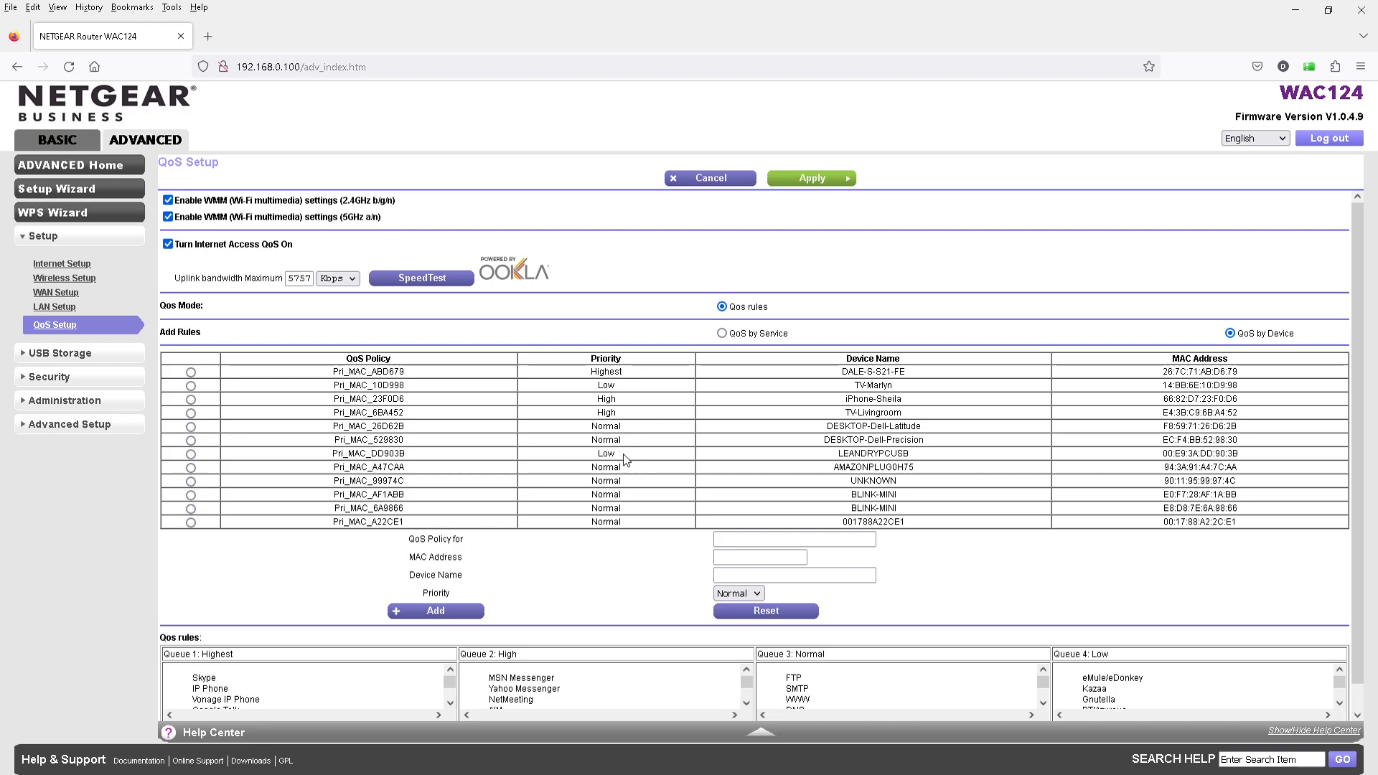
mouse_move(890, 482)
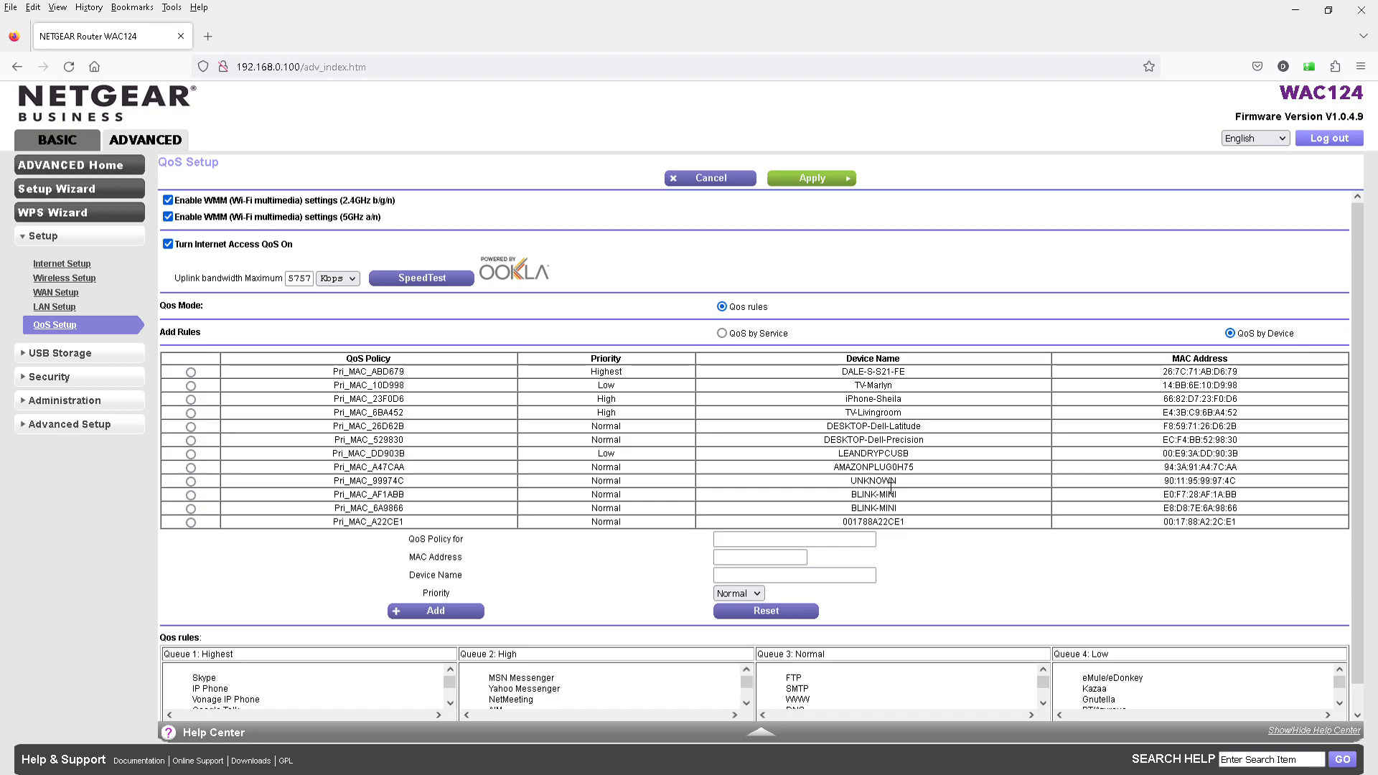
mouse_move(171, 493)
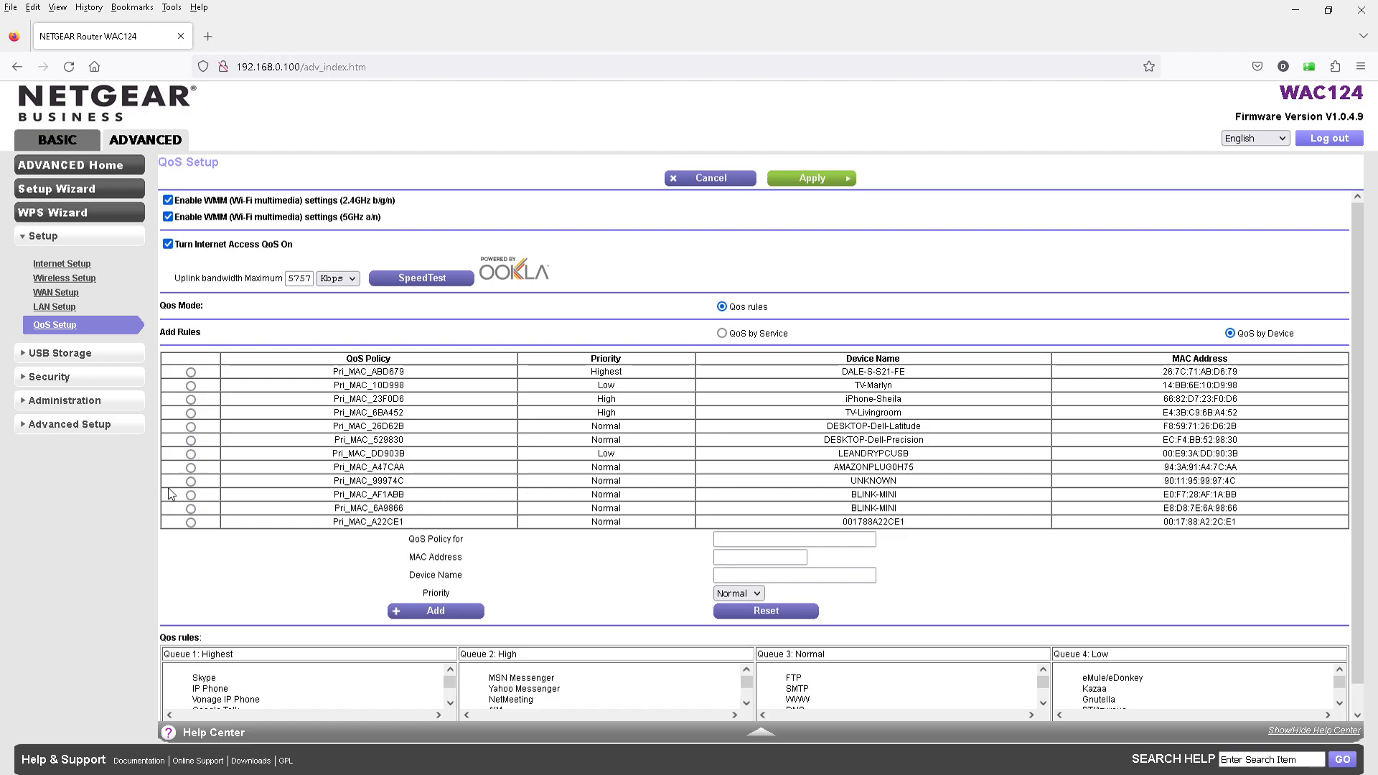
- Select the UNKNOWN row so its MAC, name and Normal priority fill the rule form
left_click(190, 482)
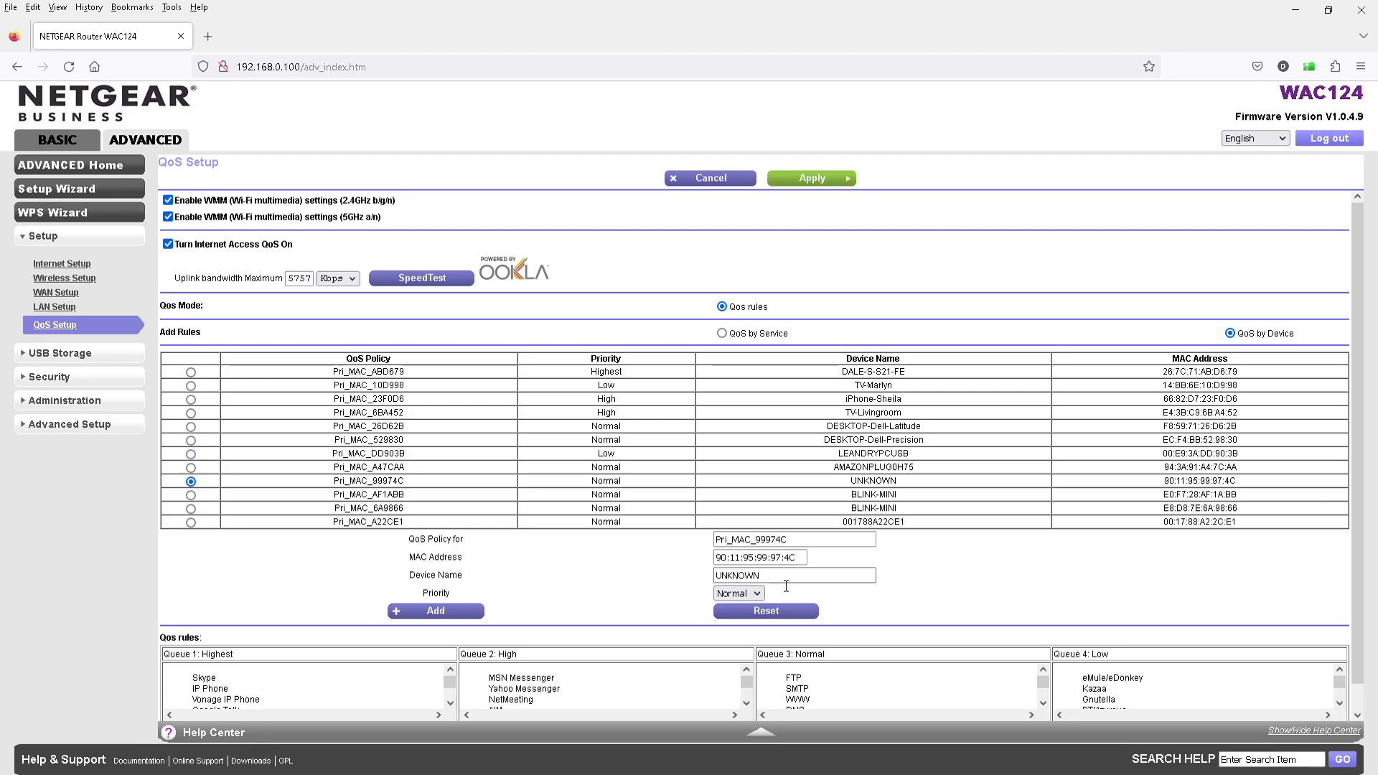
mouse_move(695, 582)
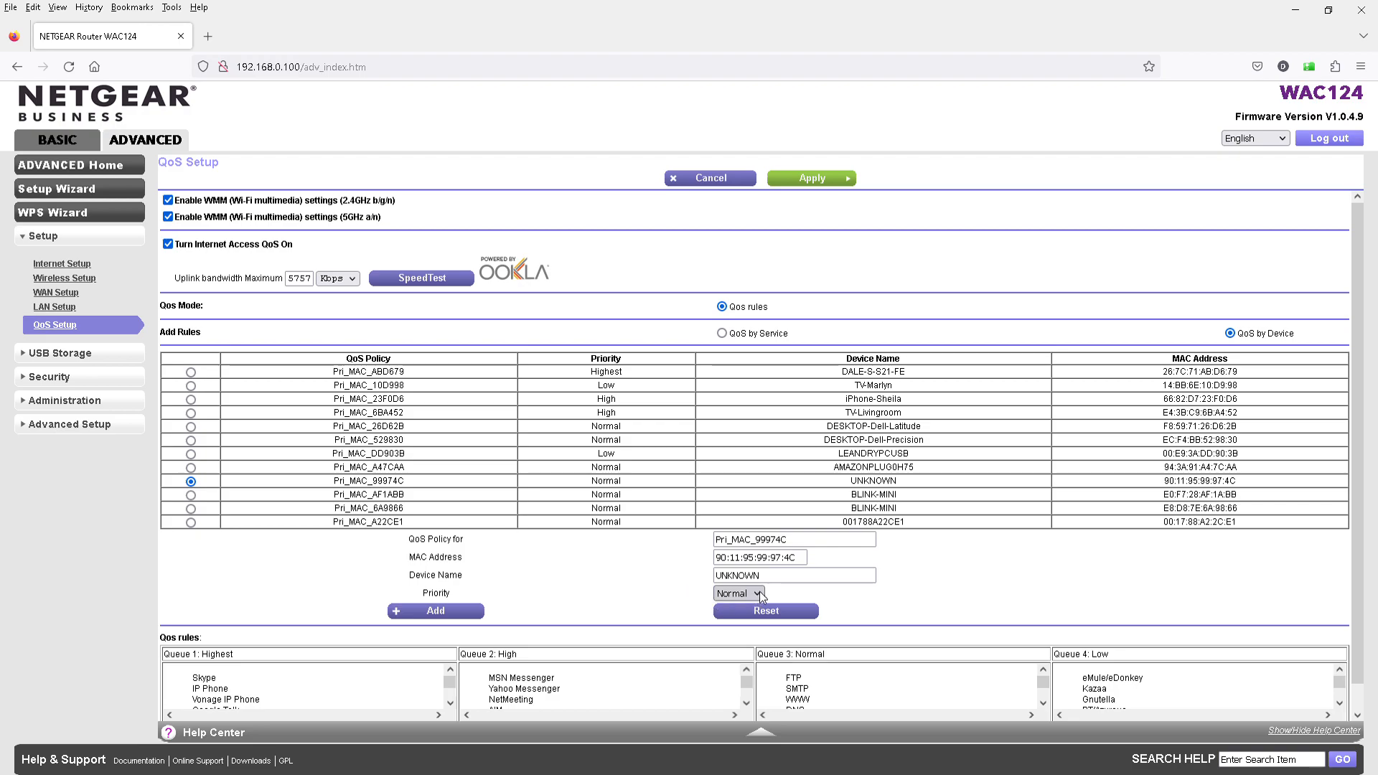
mouse_move(677, 586)
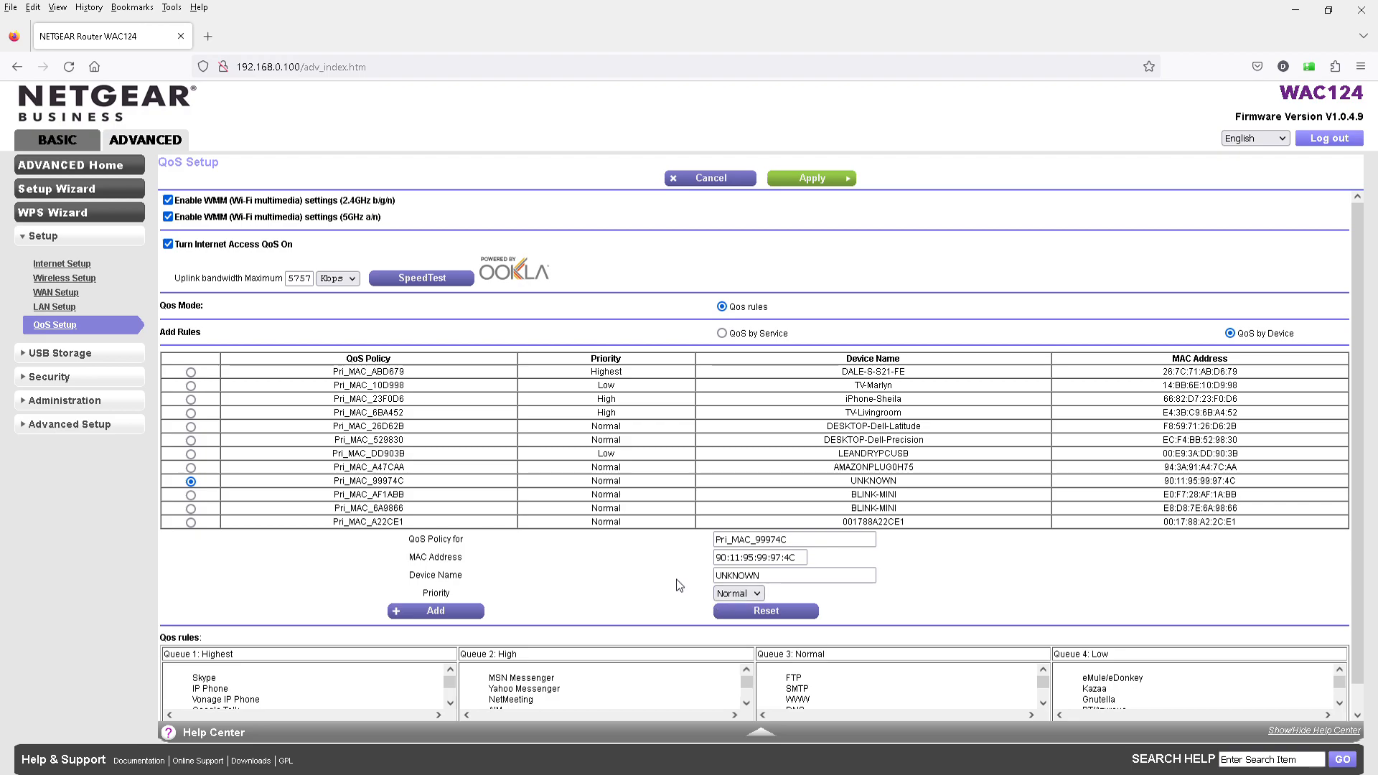
mouse_move(715, 518)
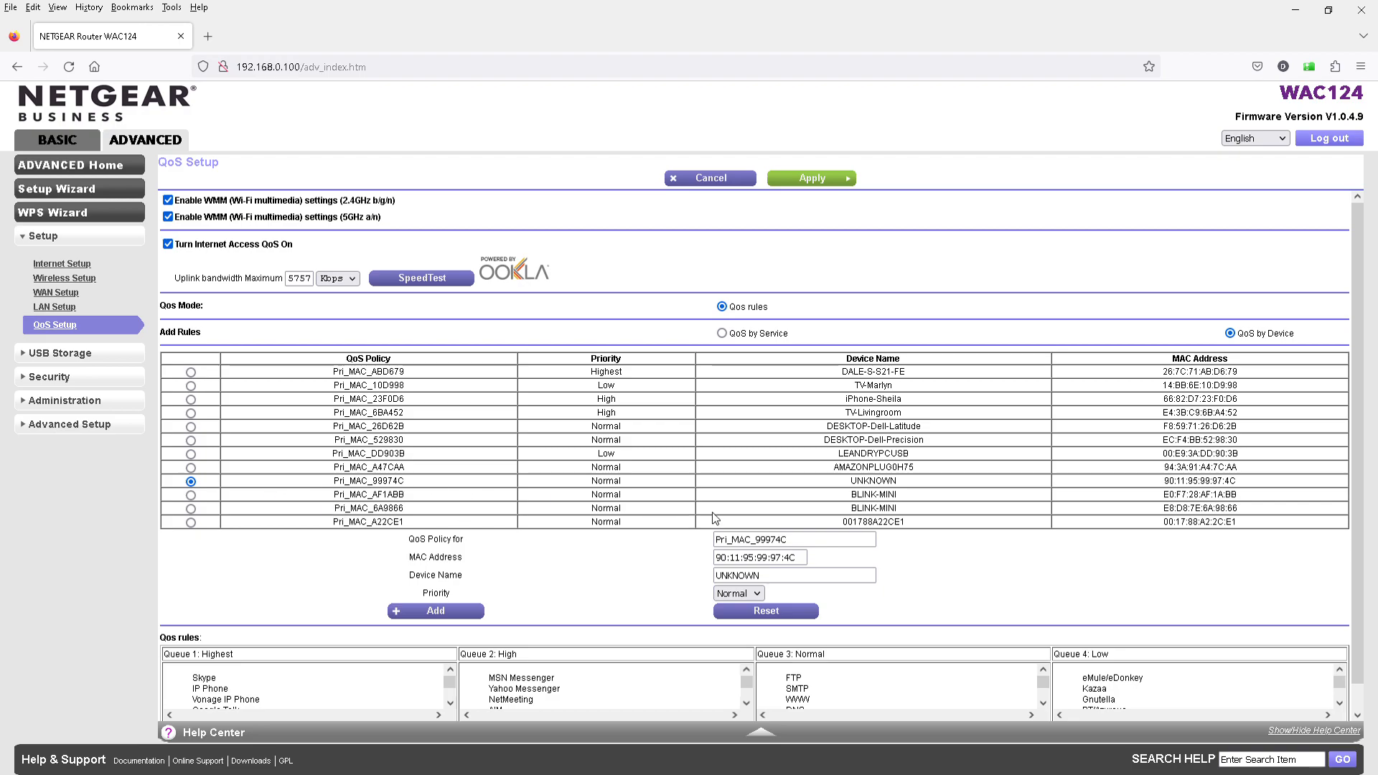
mouse_move(149, 600)
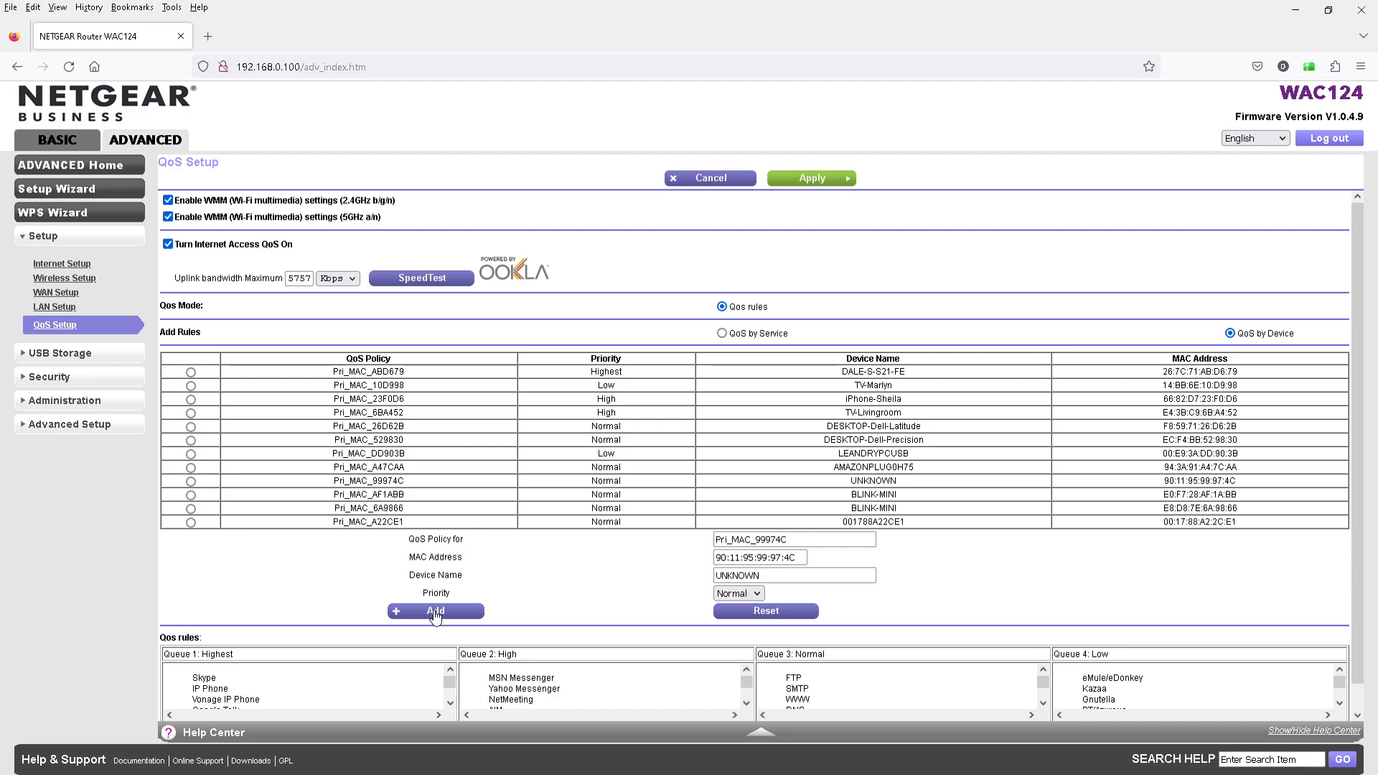
mouse_move(1055, 698)
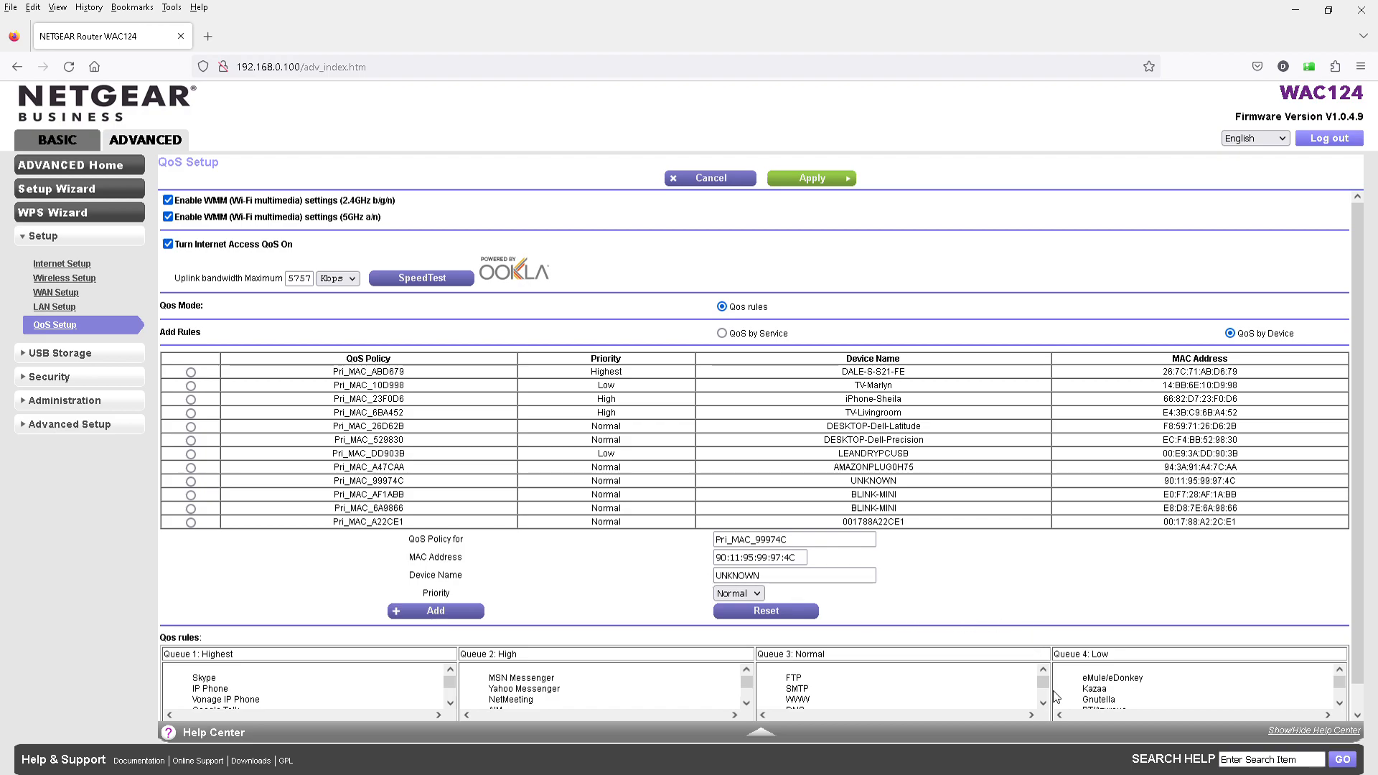
mouse_move(949, 525)
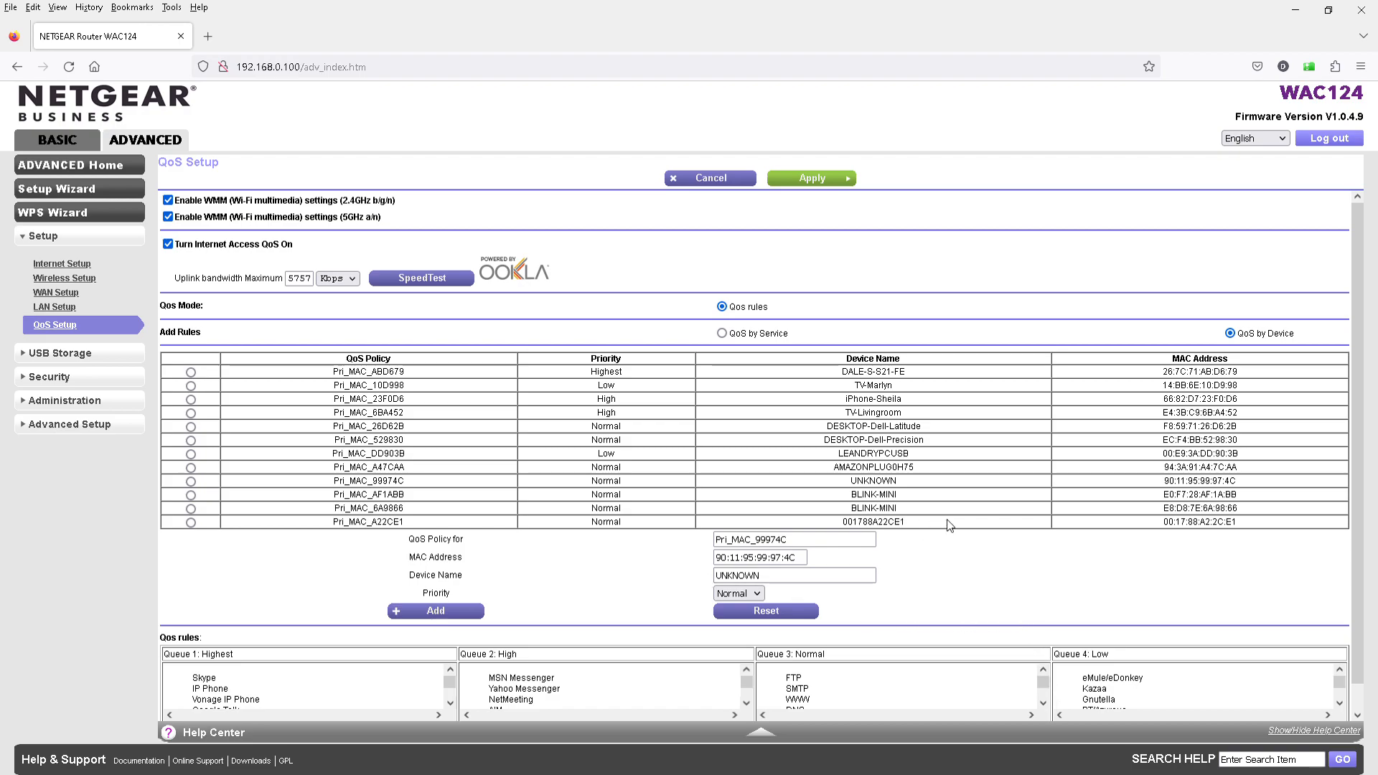
mouse_move(1073, 693)
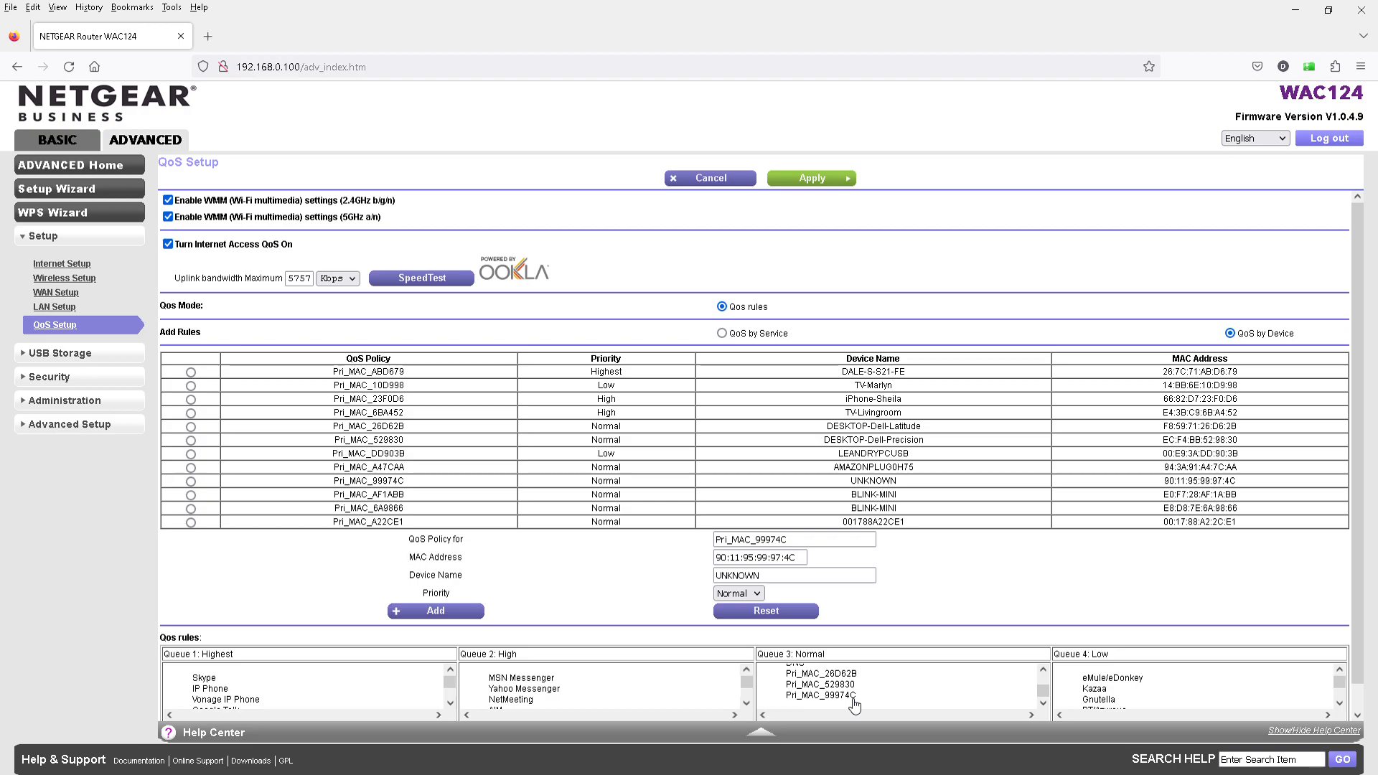
mouse_move(827, 709)
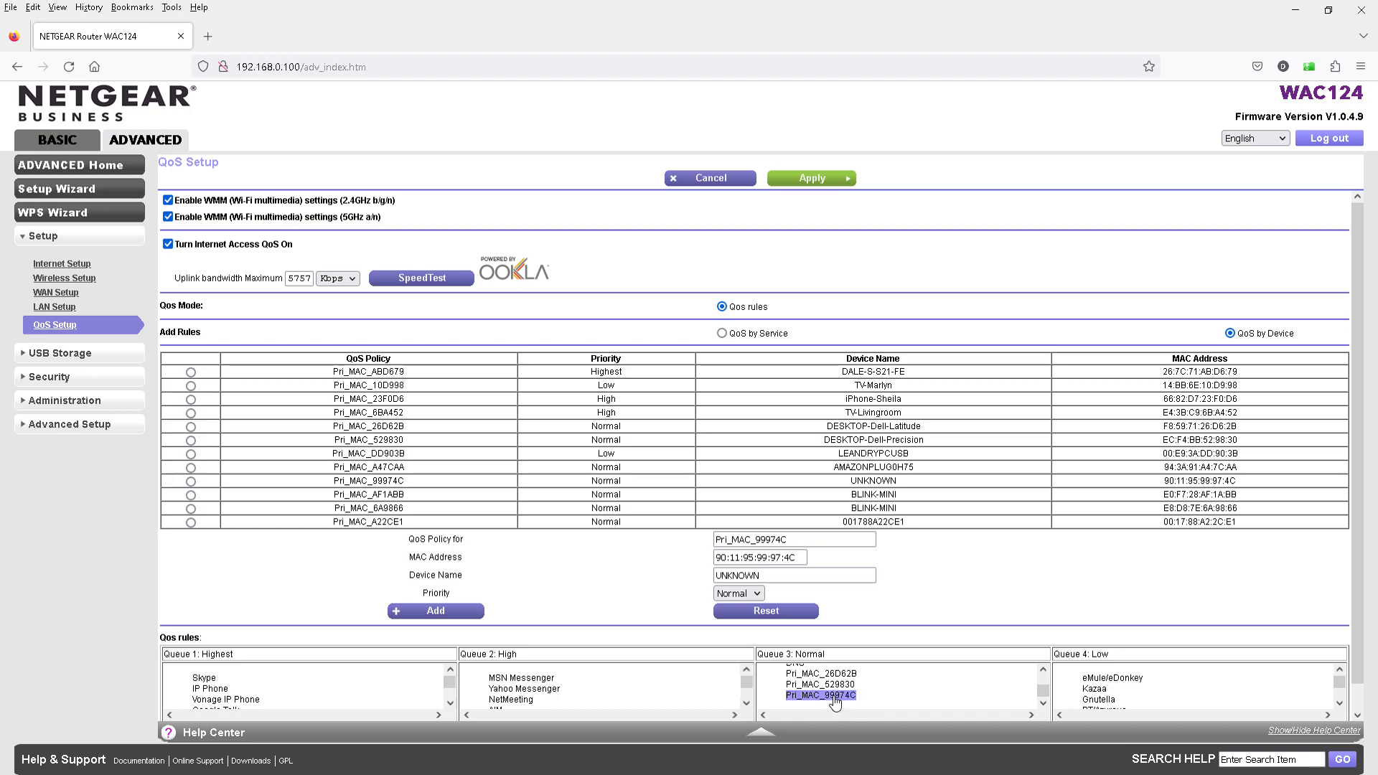
mouse_move(917, 681)
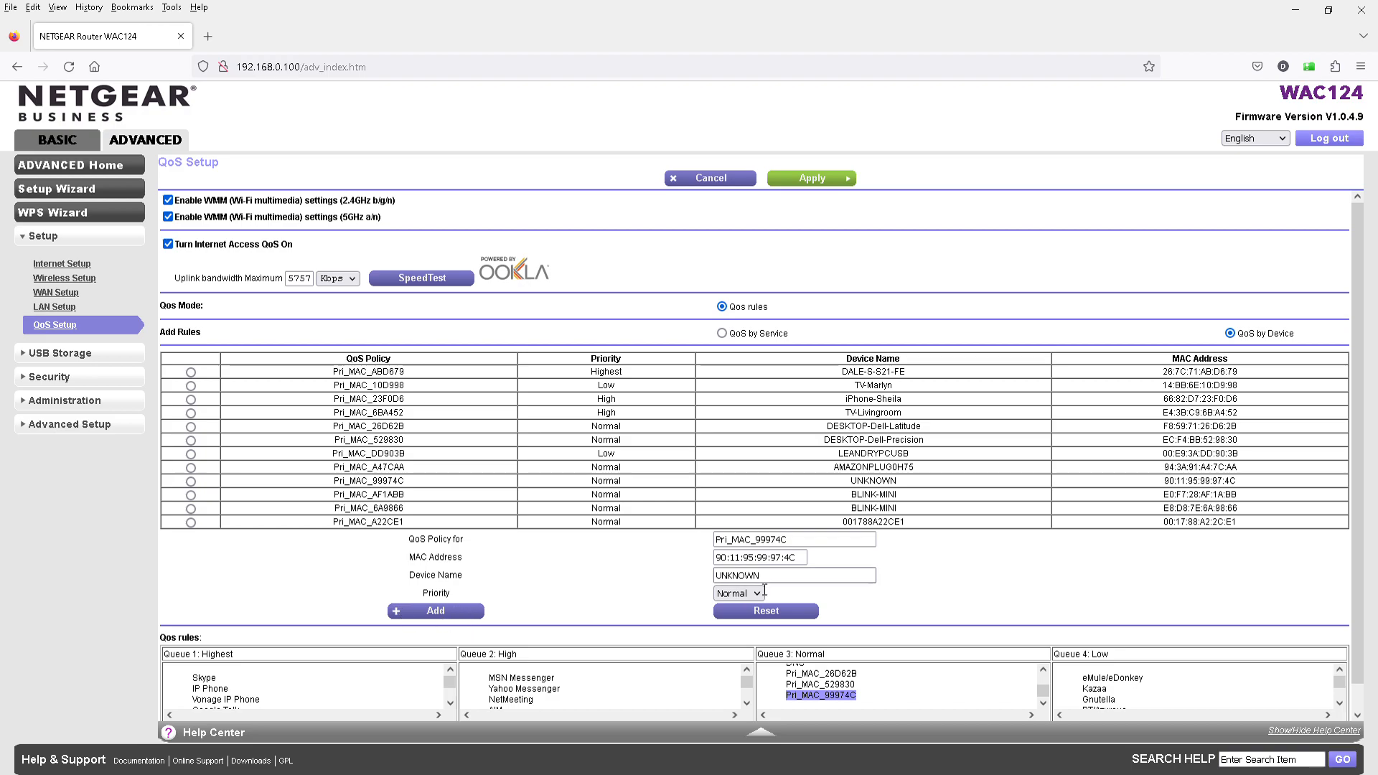
- Edit the Pri_MAC_99974C rule: device name Device-New, priority Low
scroll("down", 3)
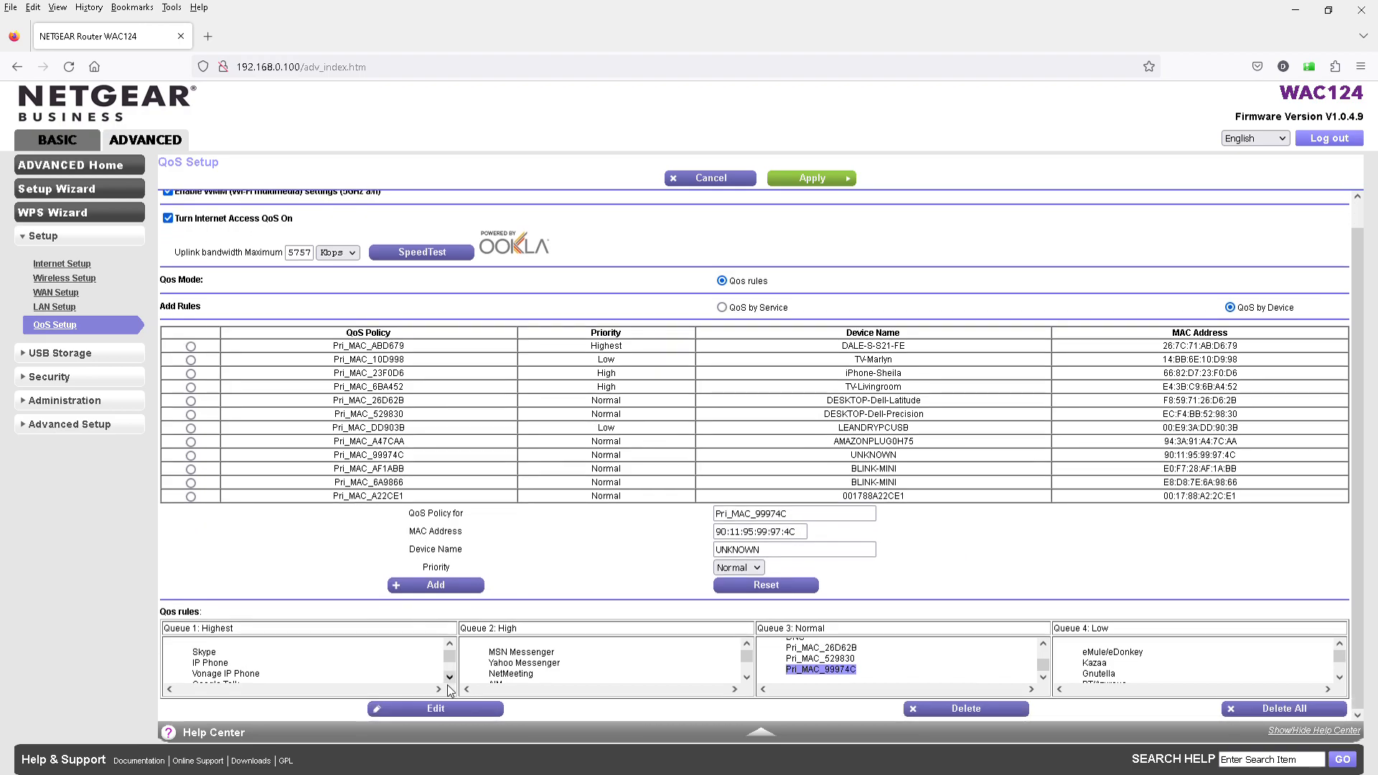
left_click(435, 708)
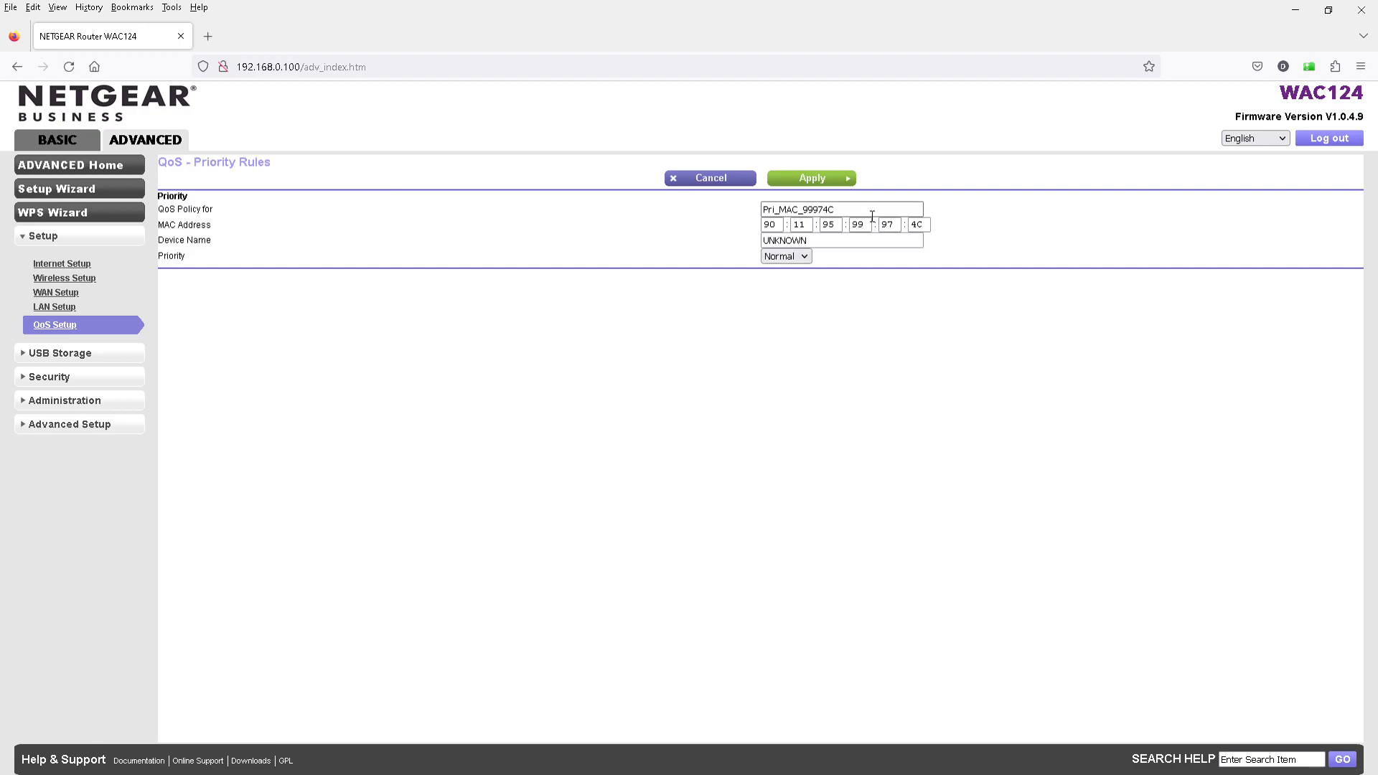
triple_click(841, 240)
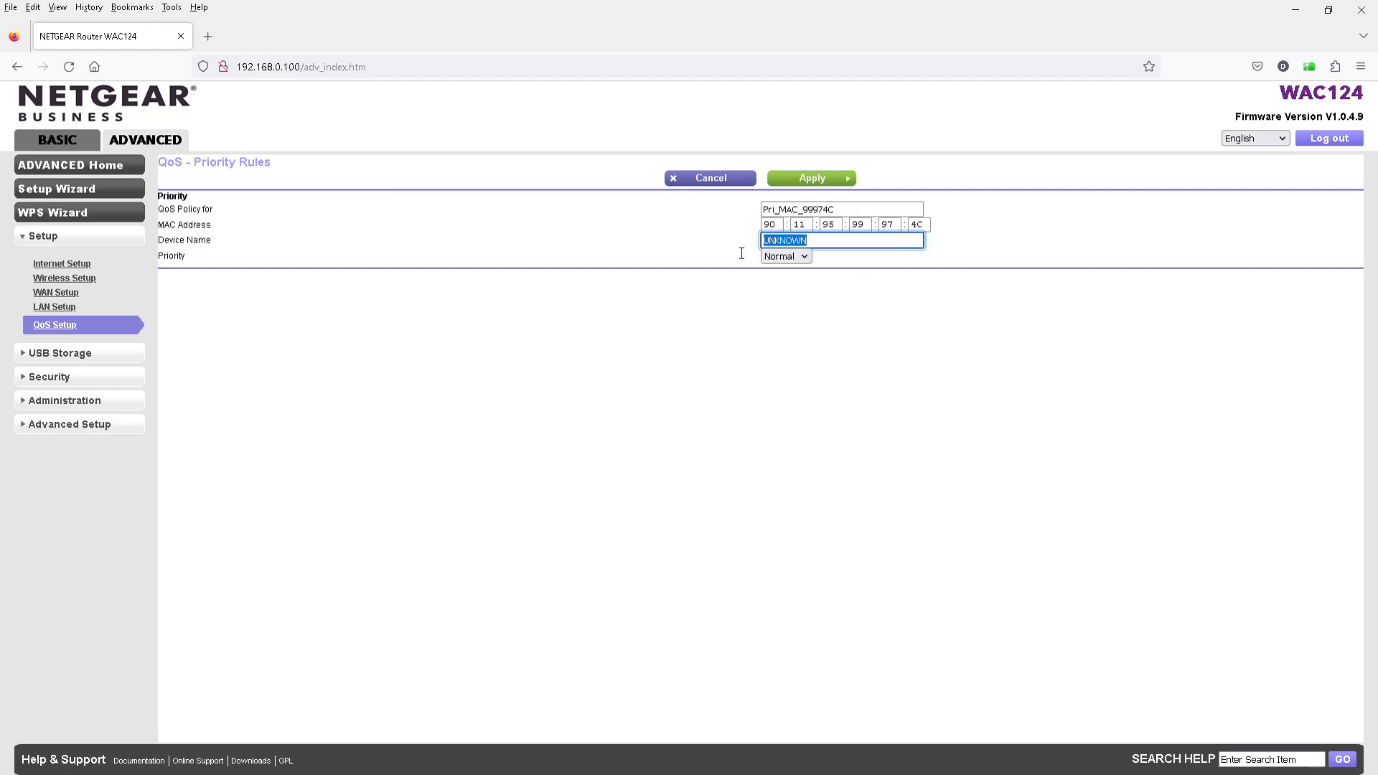
mouse_move(729, 253)
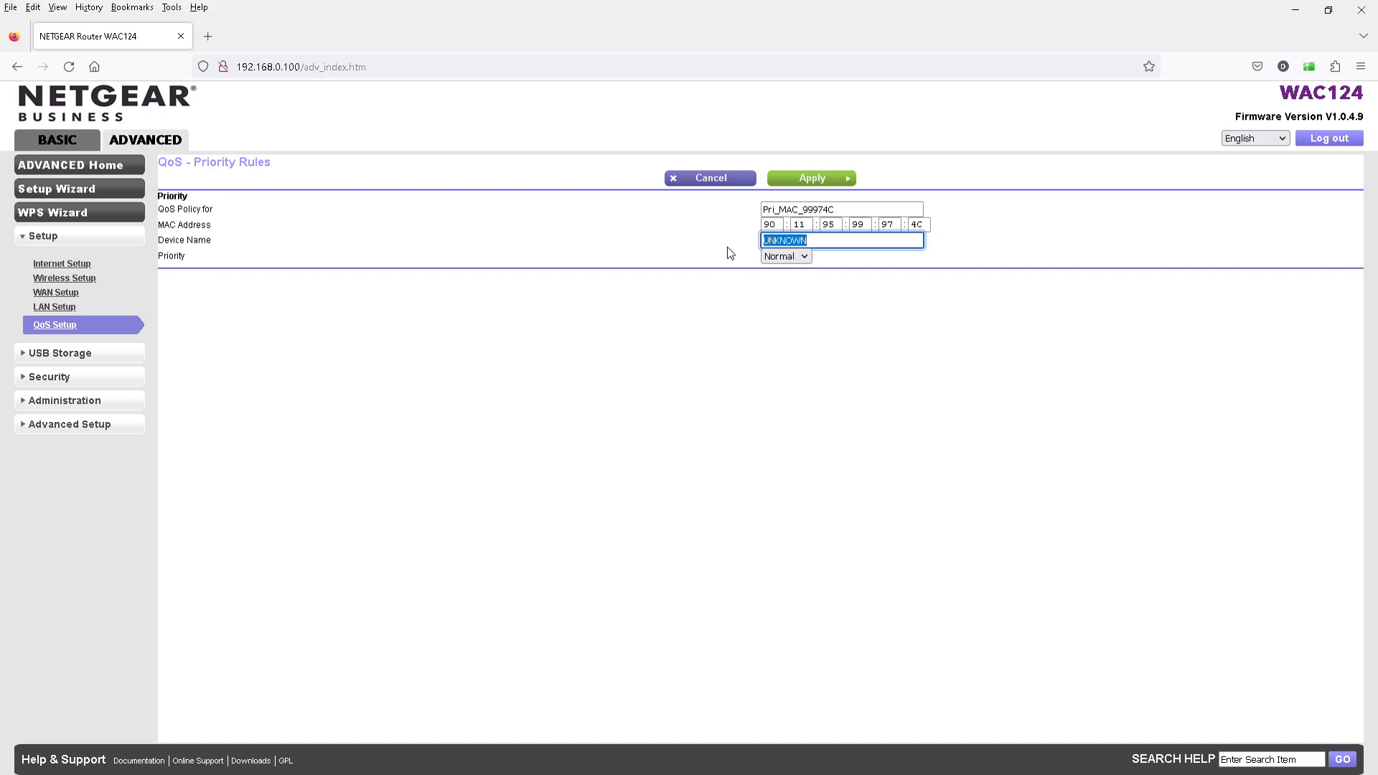
type("De")
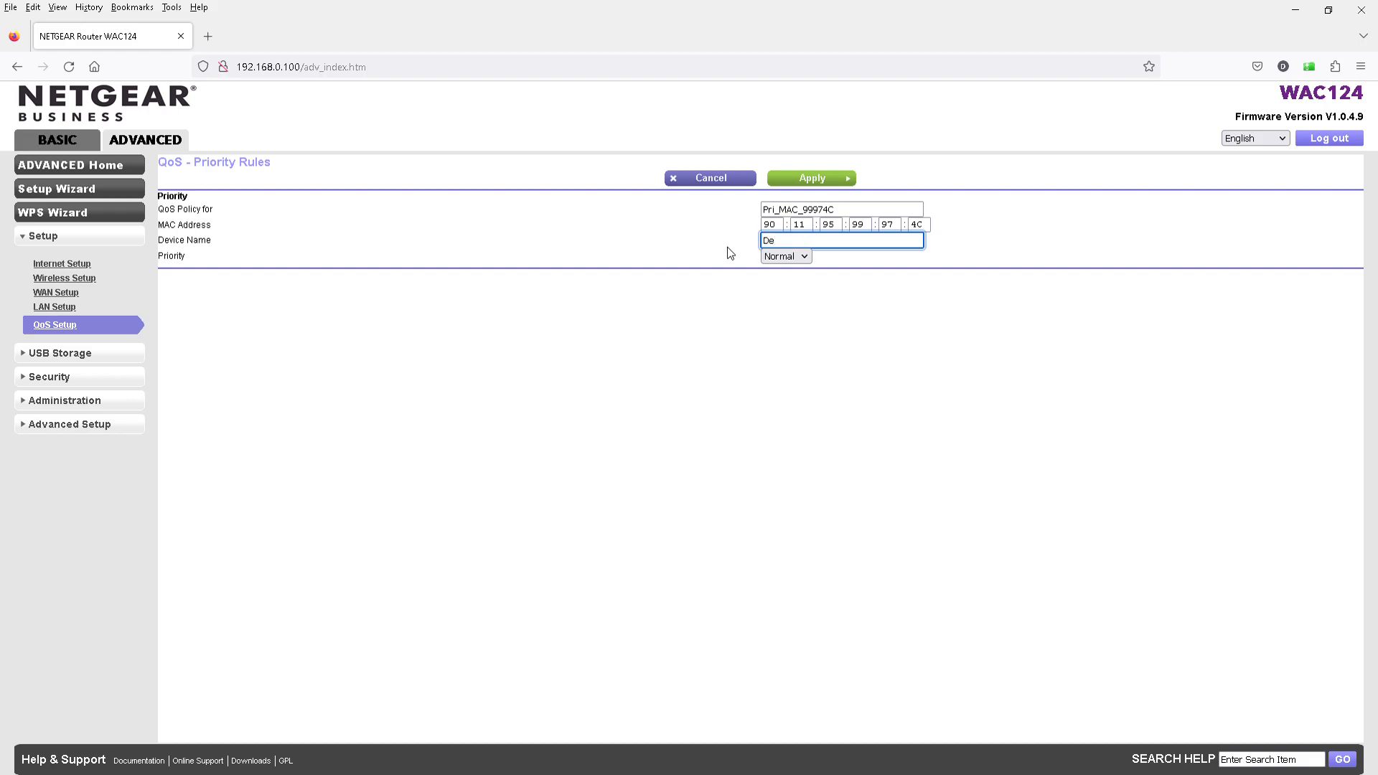
type("vice-")
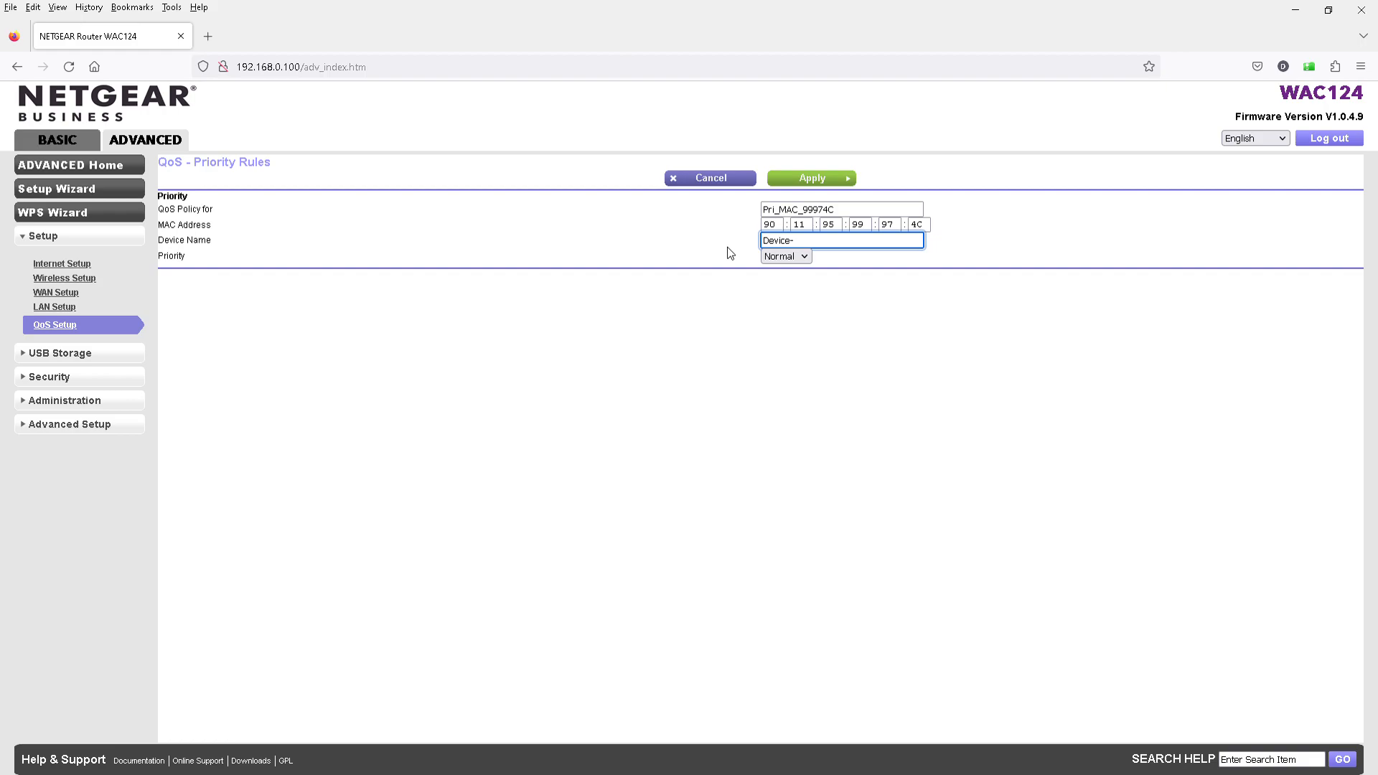
type("New")
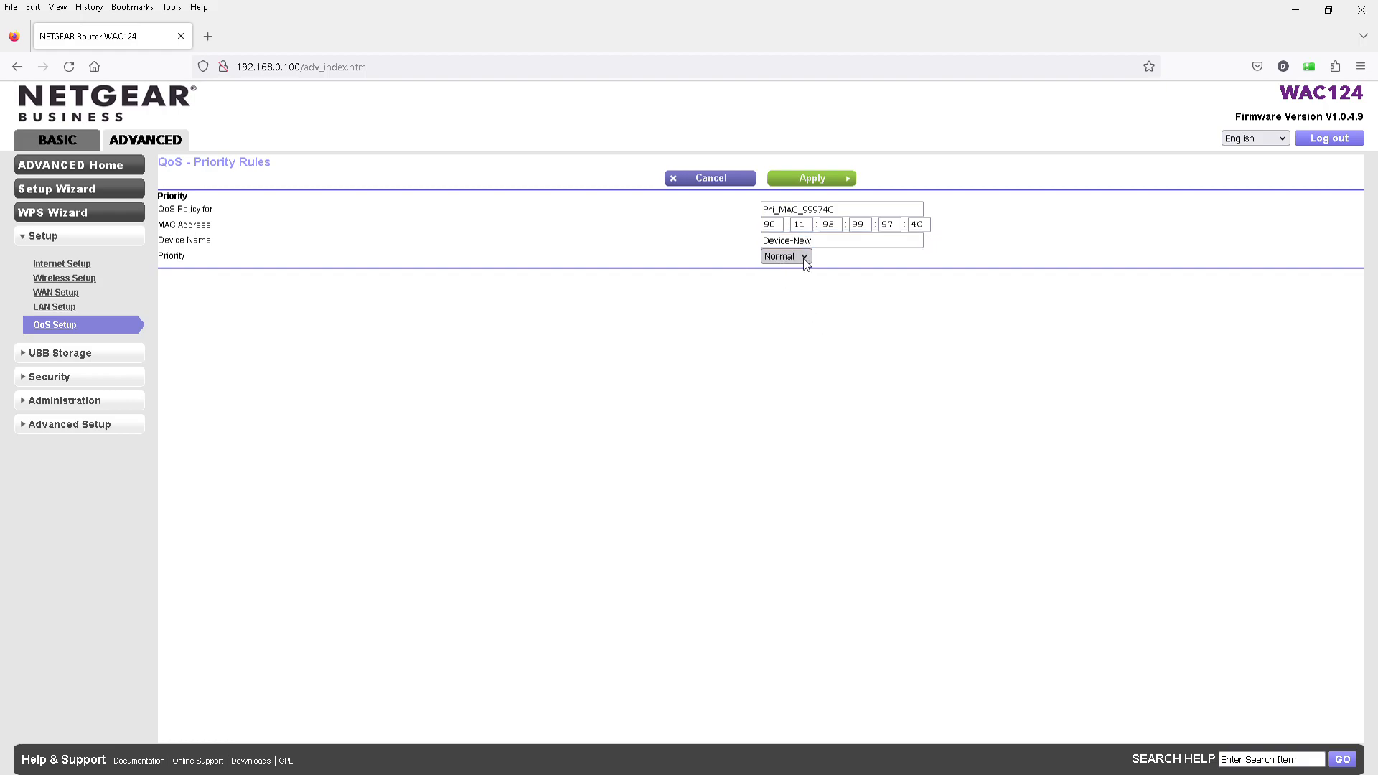
left_click(785, 256)
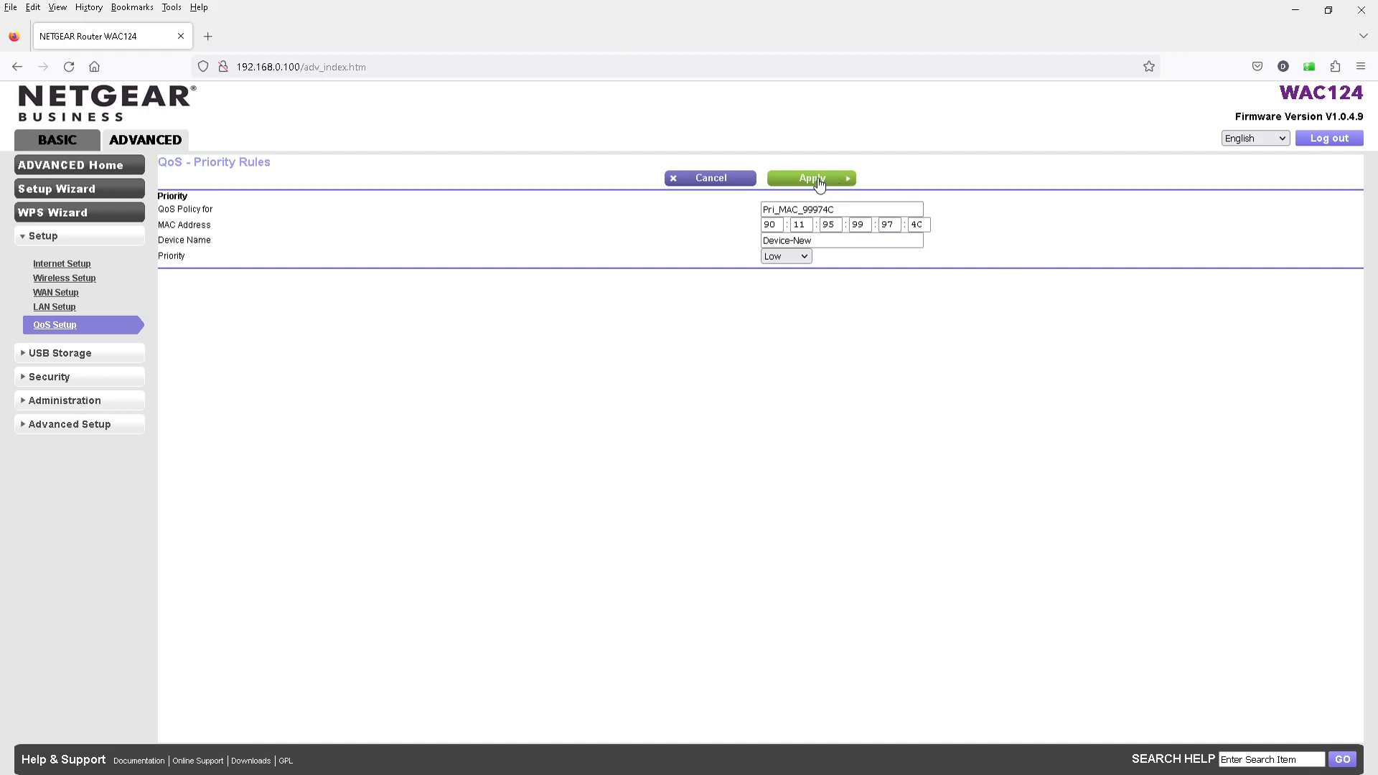
- Apply the rule and list rules by device, showing Device-New at Low priority
left_click(810, 178)
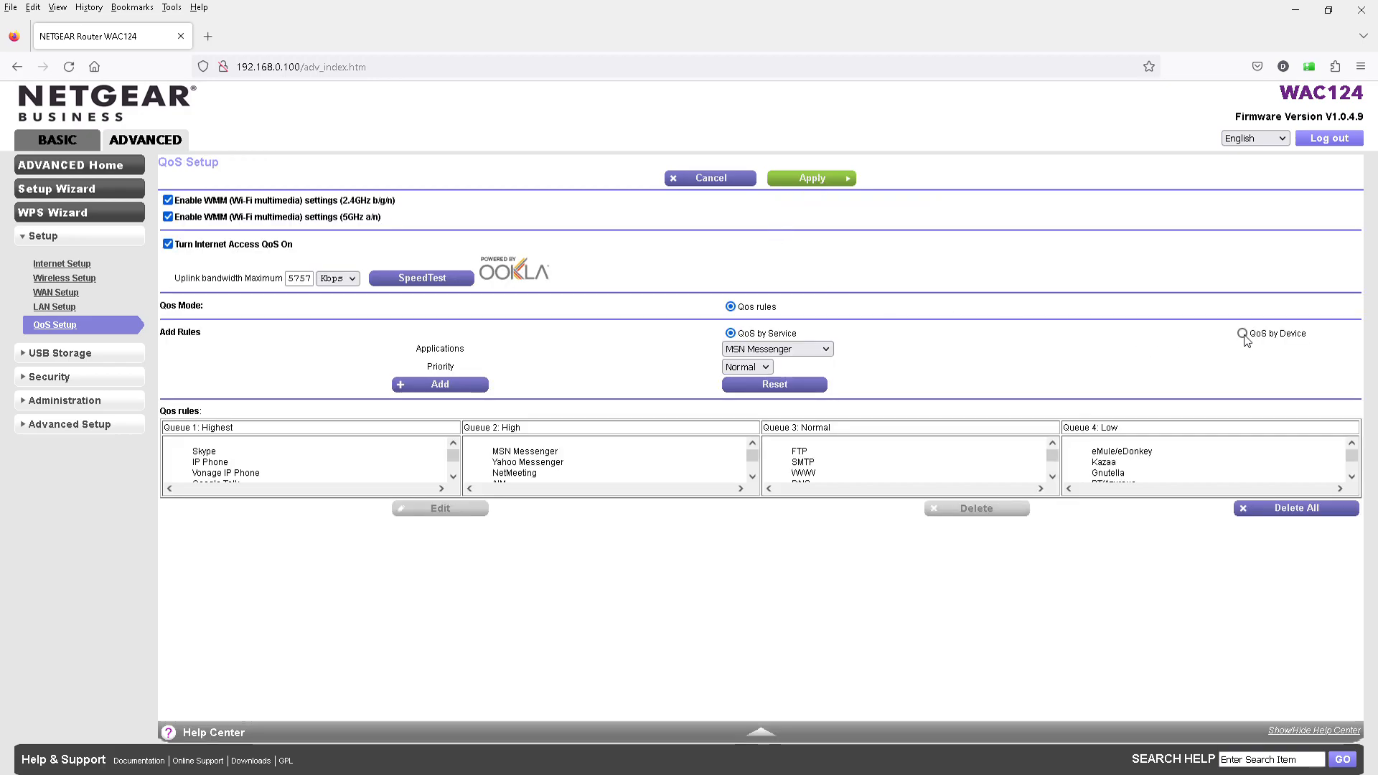
left_click(1243, 333)
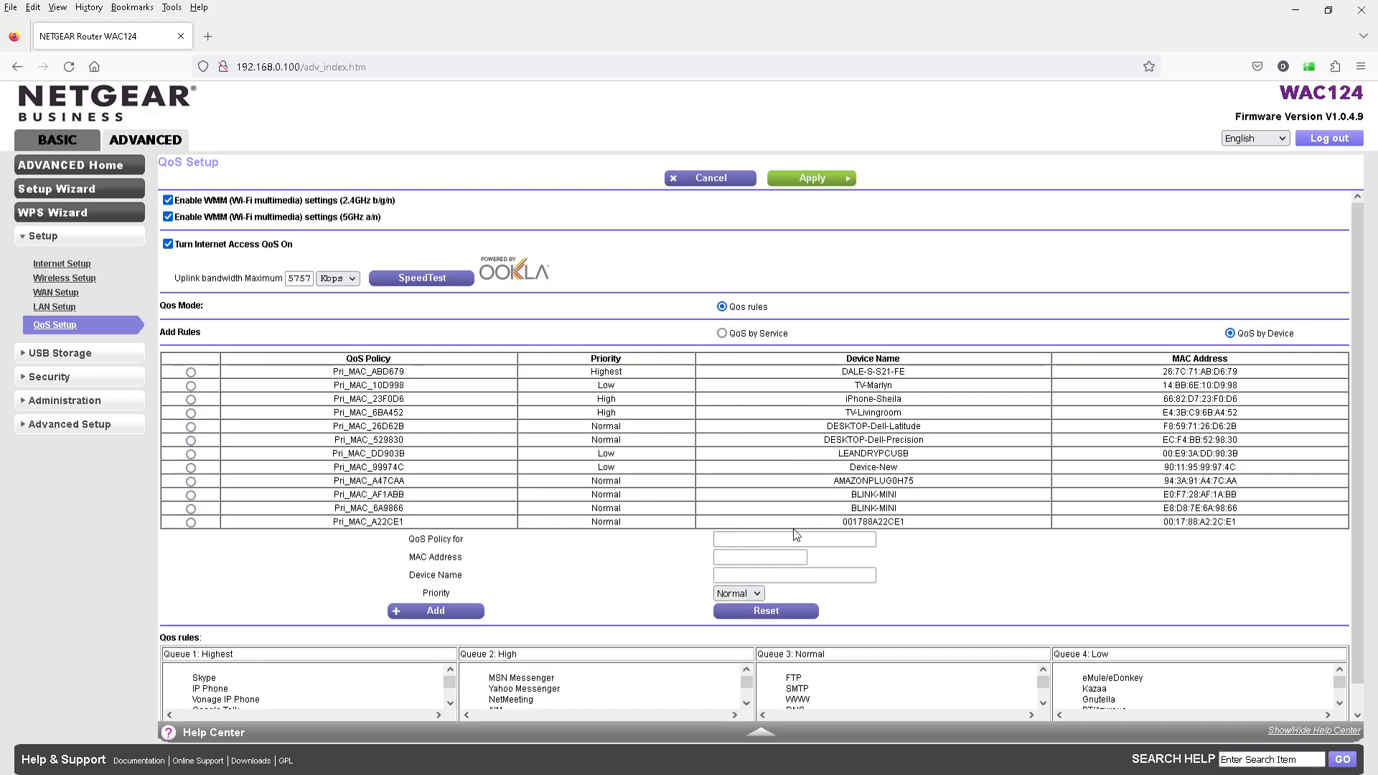
mouse_move(898, 472)
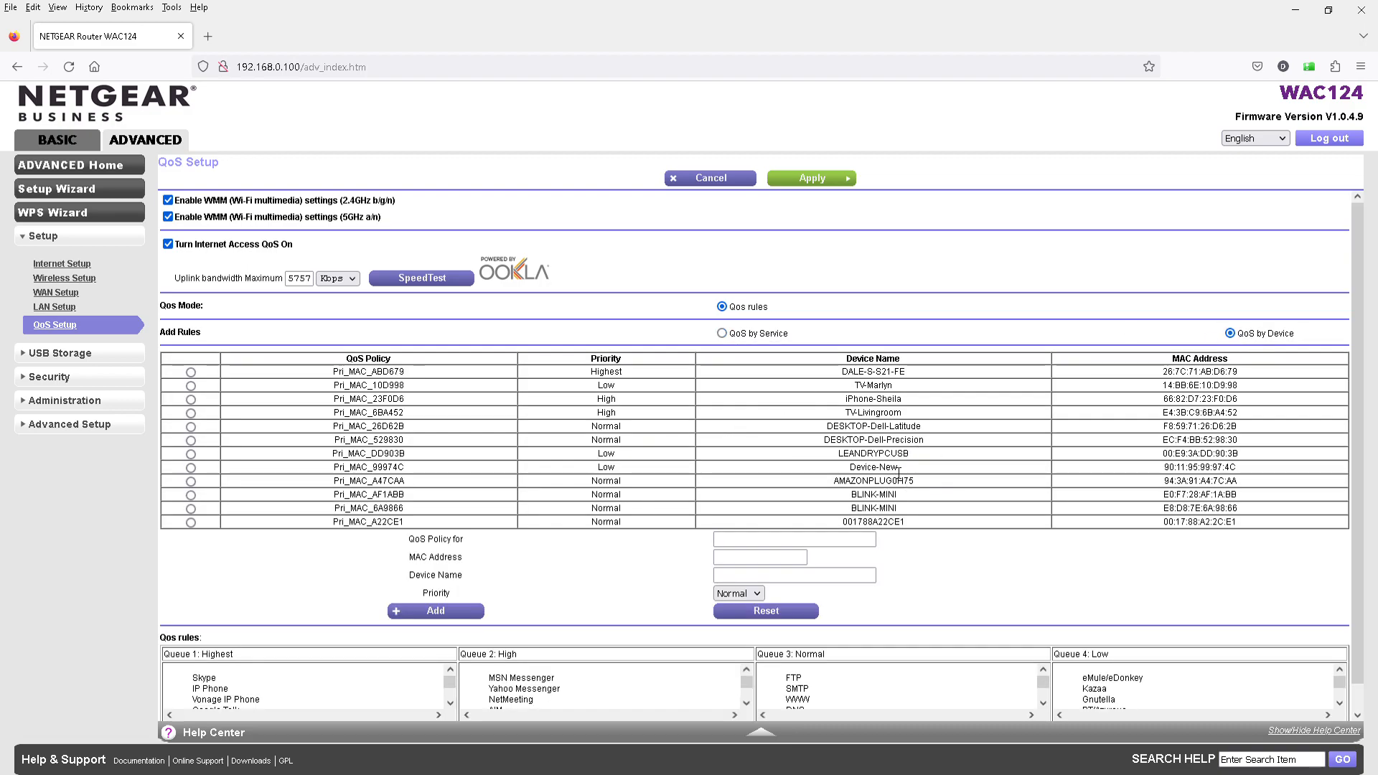
mouse_move(610, 479)
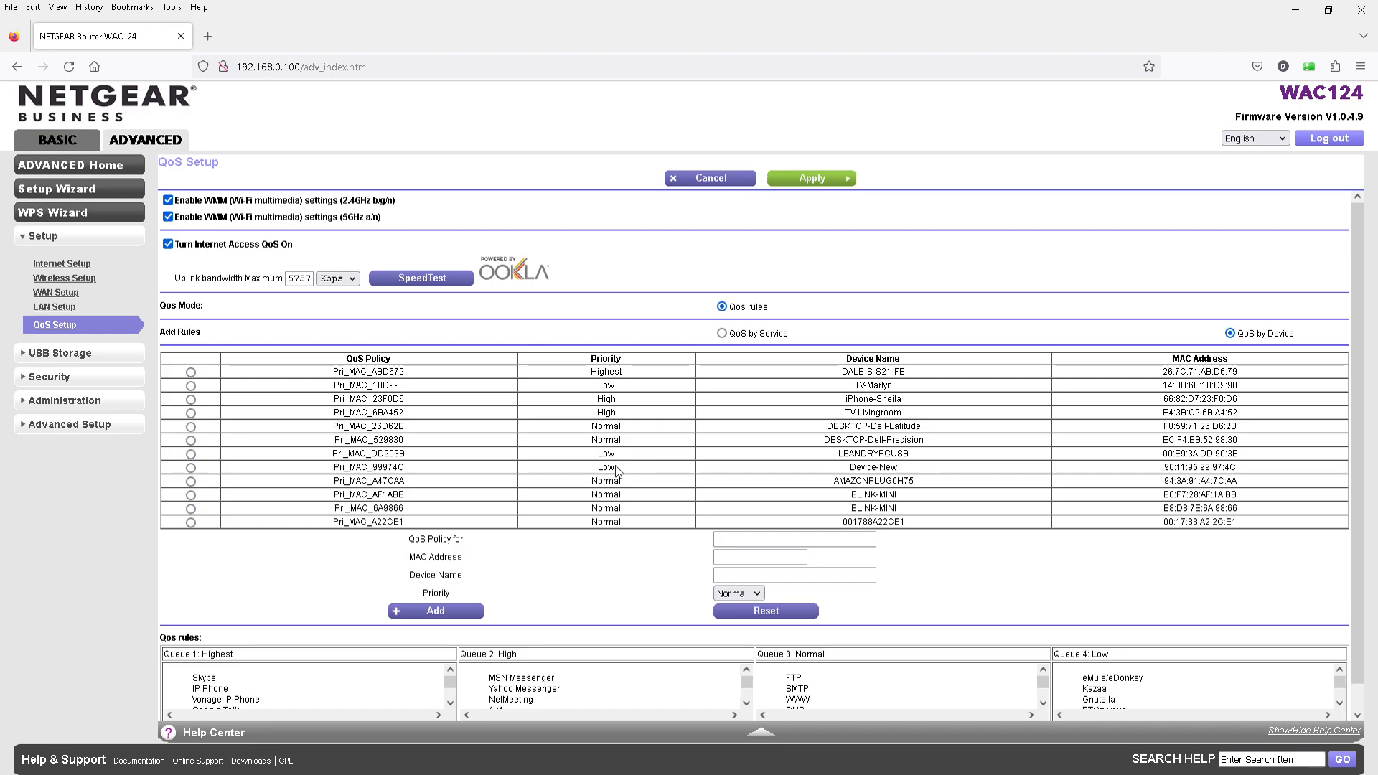
scroll("down", 3)
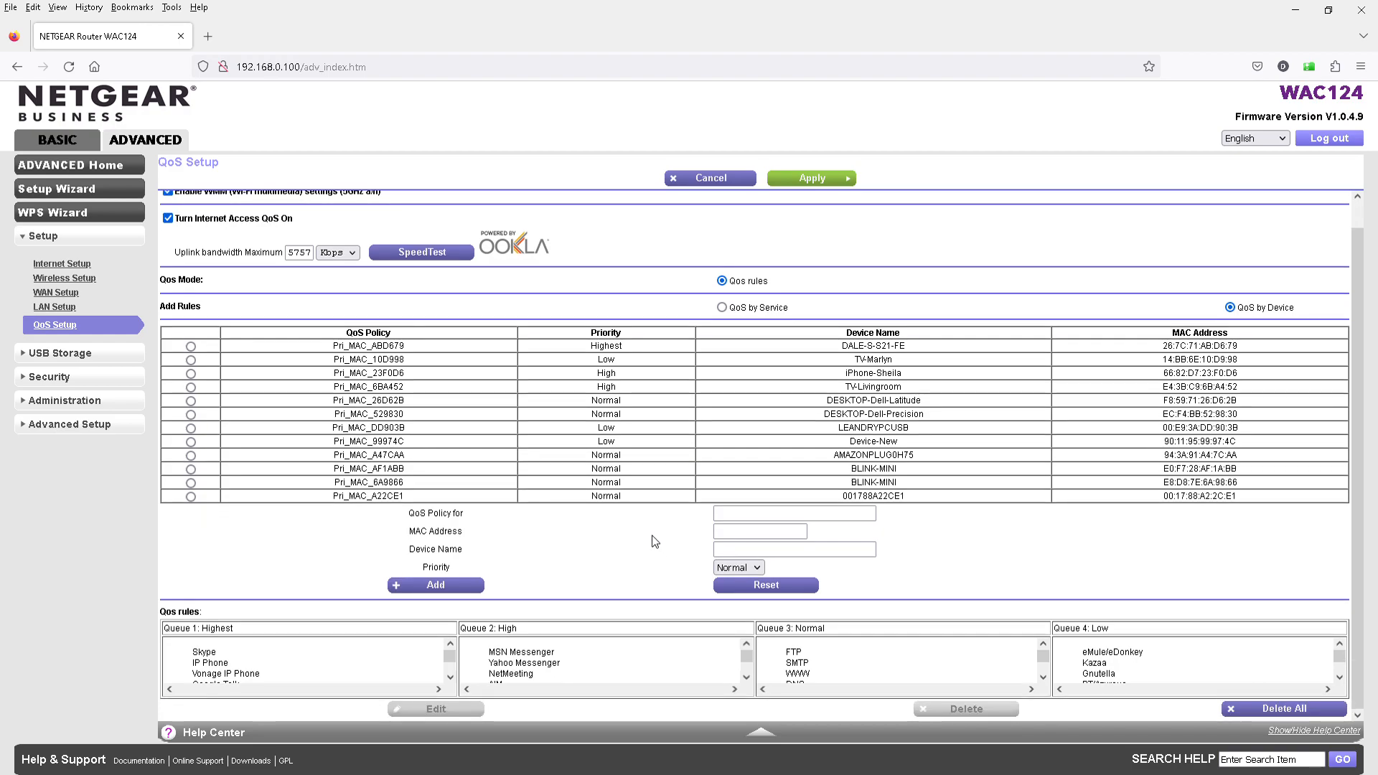
mouse_move(648, 557)
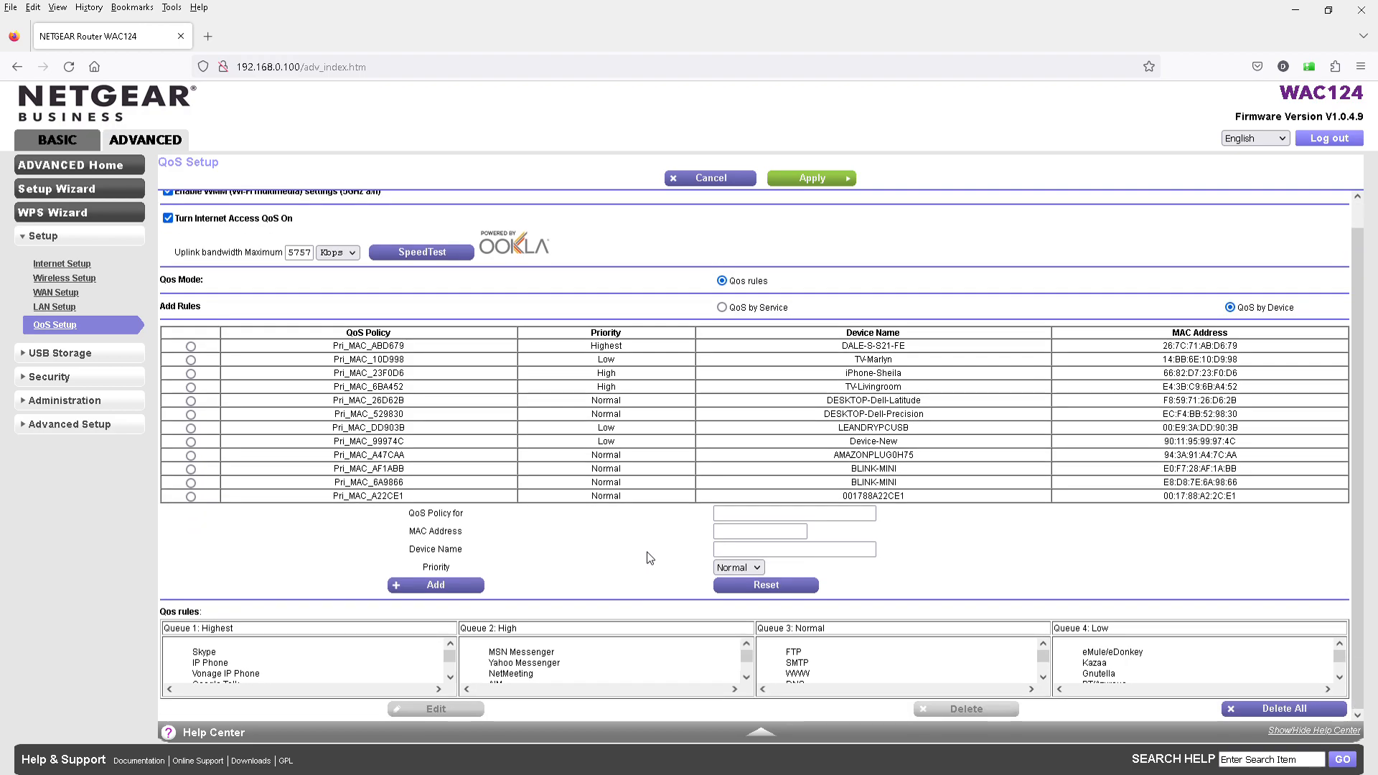
mouse_move(611, 561)
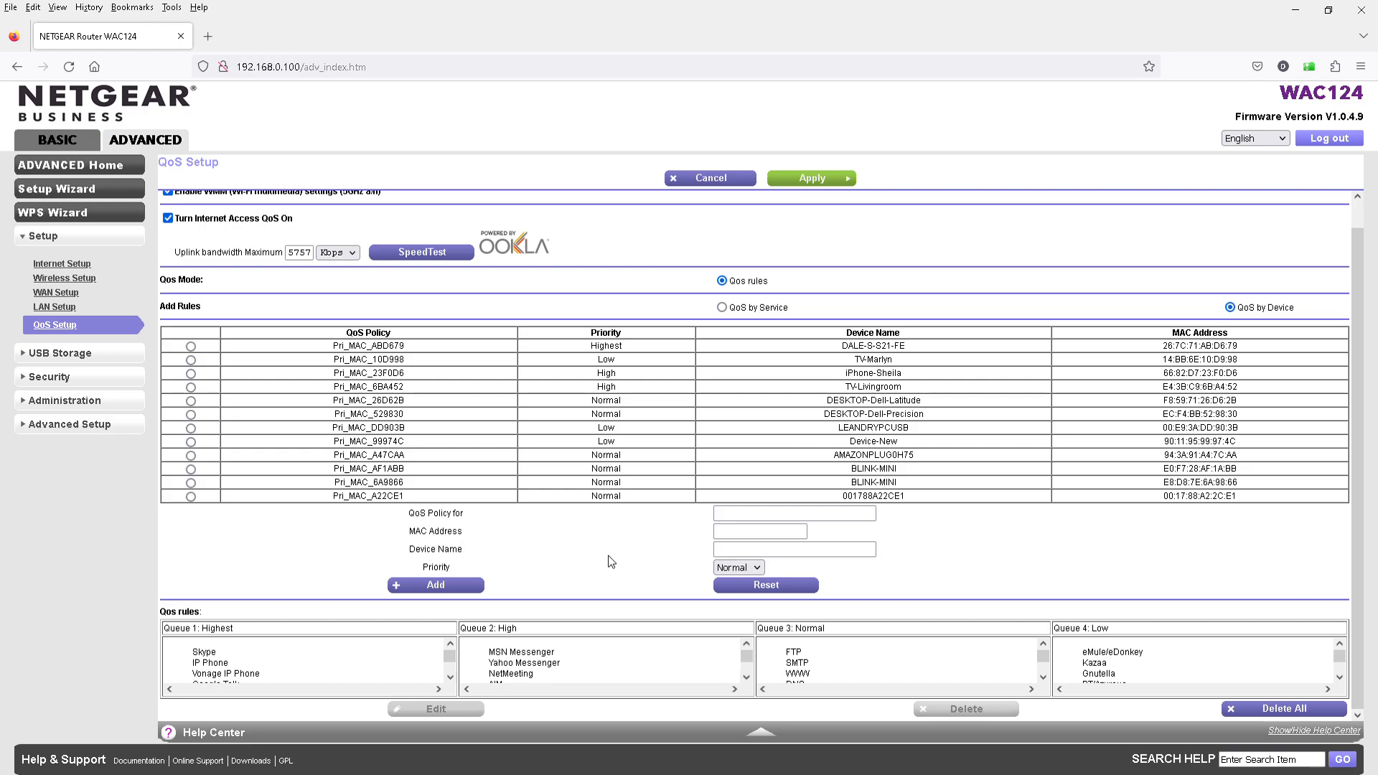
mouse_move(1101, 181)
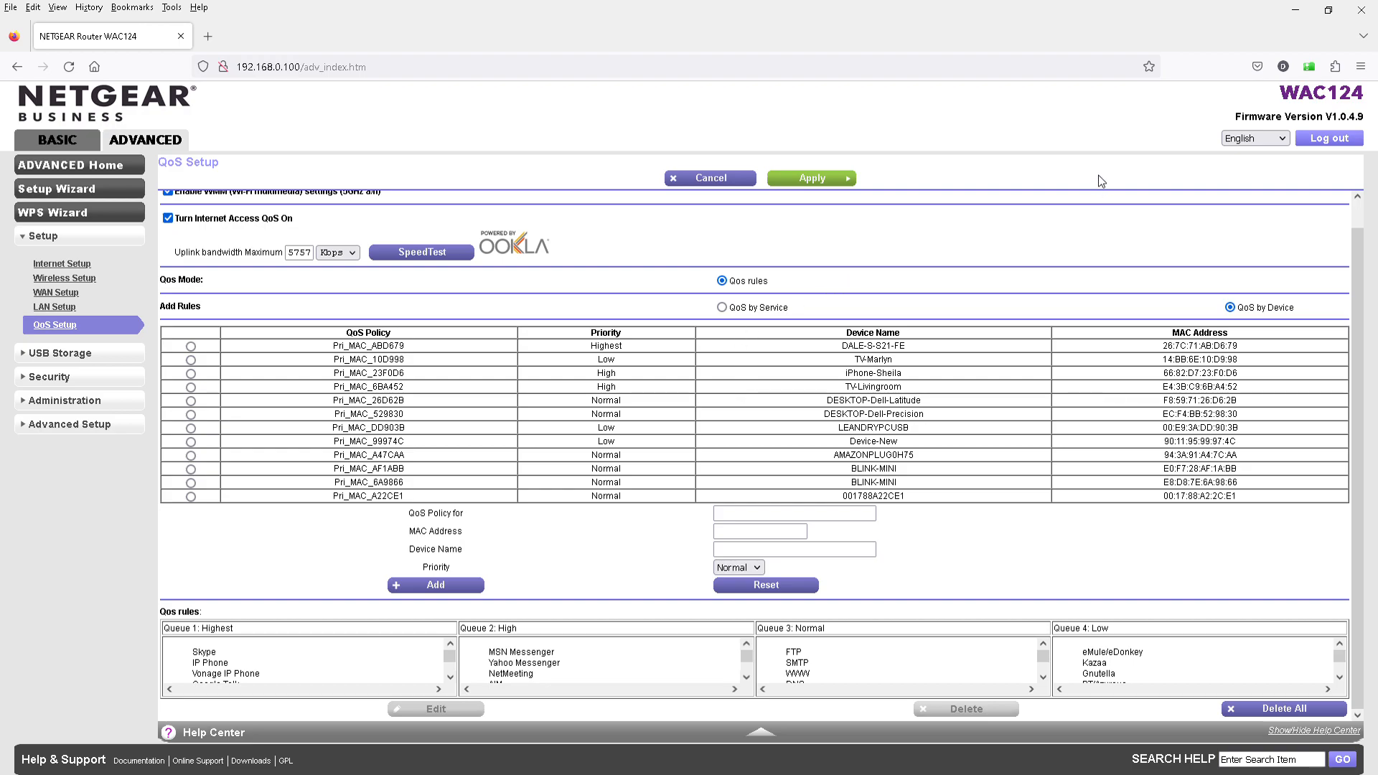